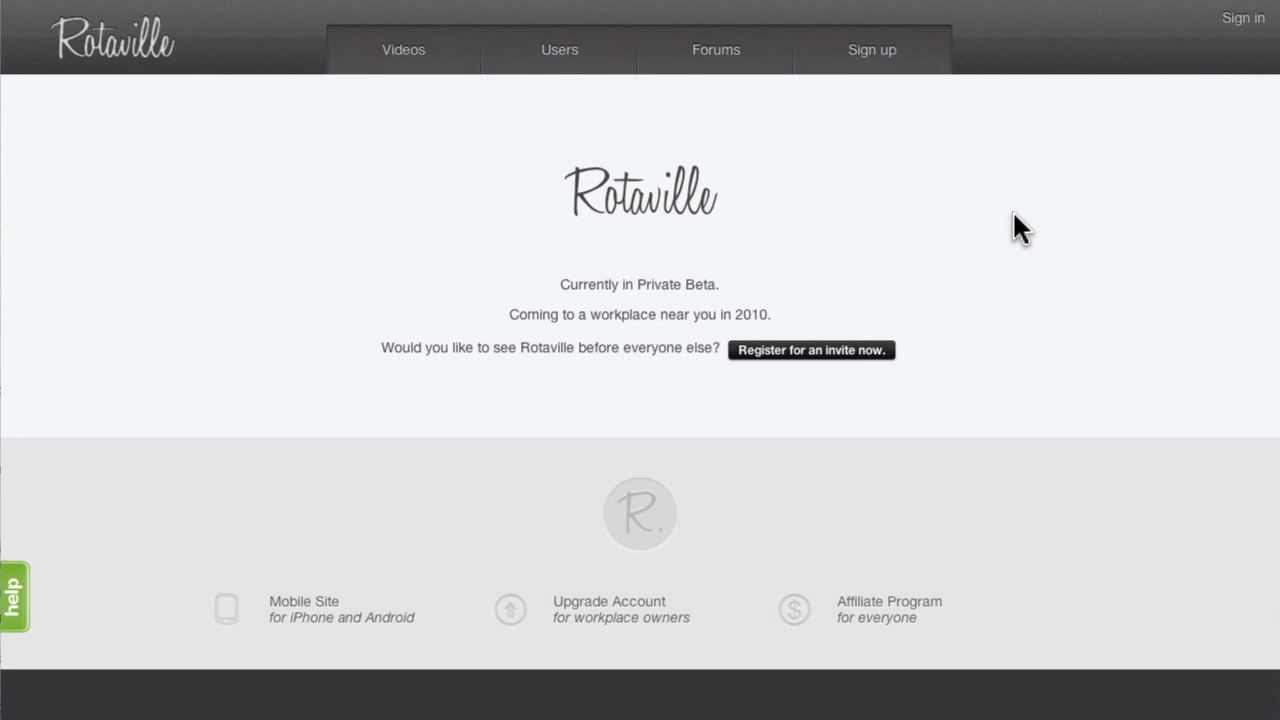
pyautogui.moveTo(964, 178)
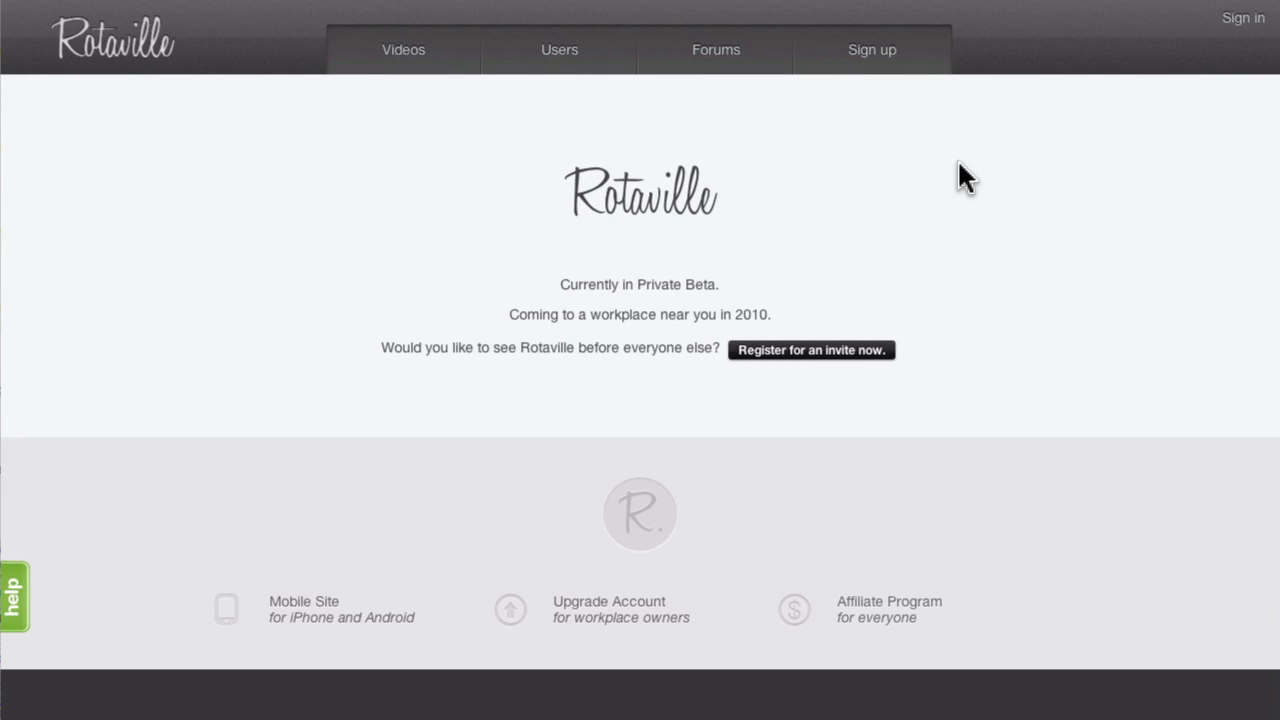
pyautogui.moveTo(880, 62)
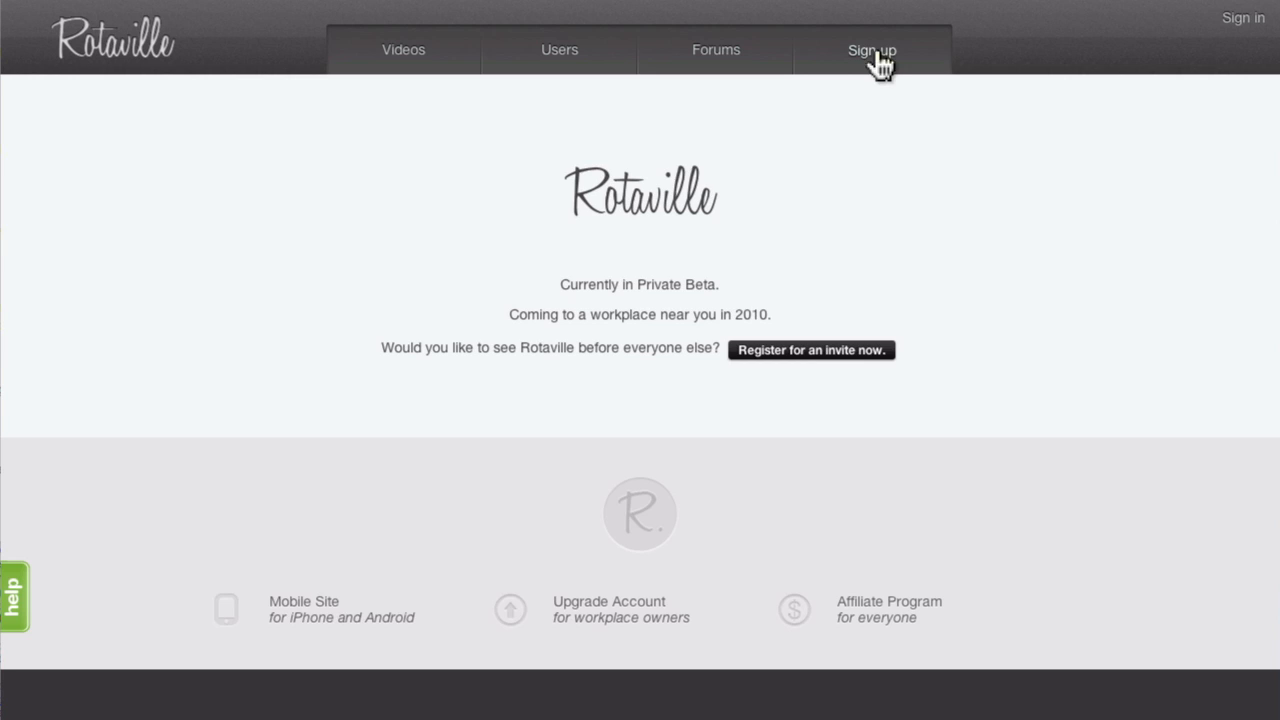
# Reach the blank Rotaville sign-up form from the Sign up link in the top navigation
pyautogui.click(872, 50)
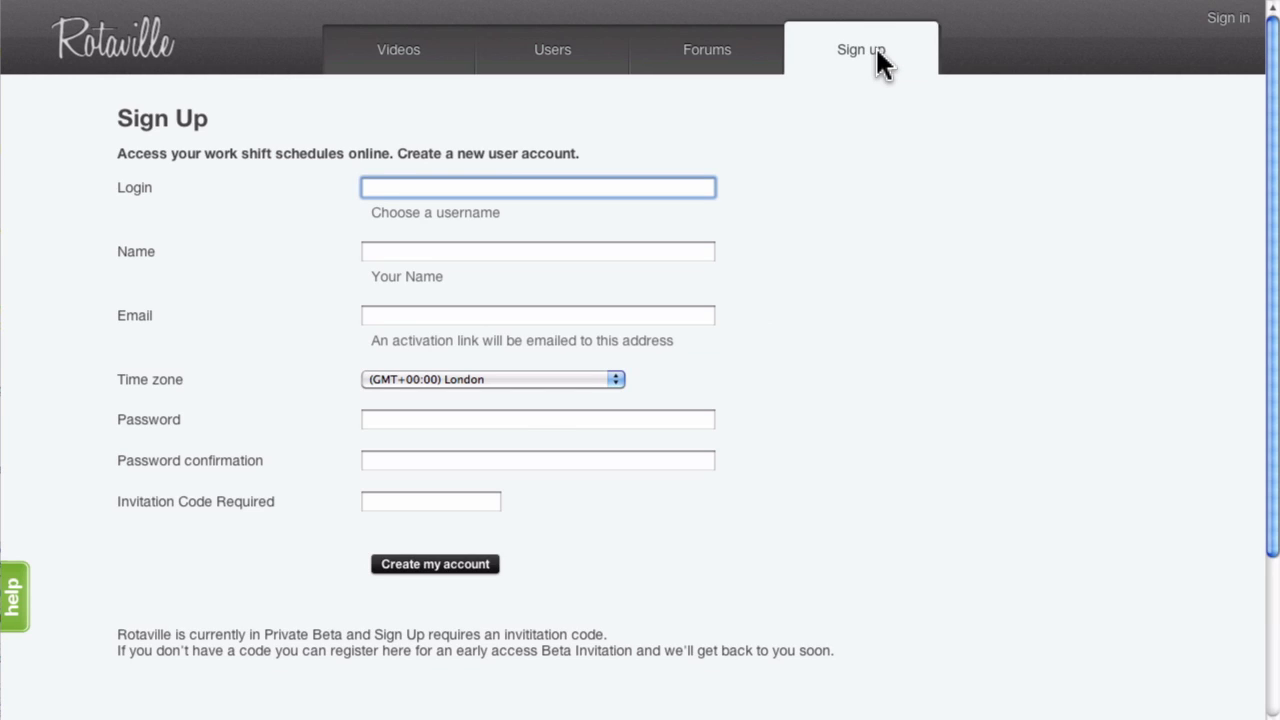
pyautogui.click(538, 188)
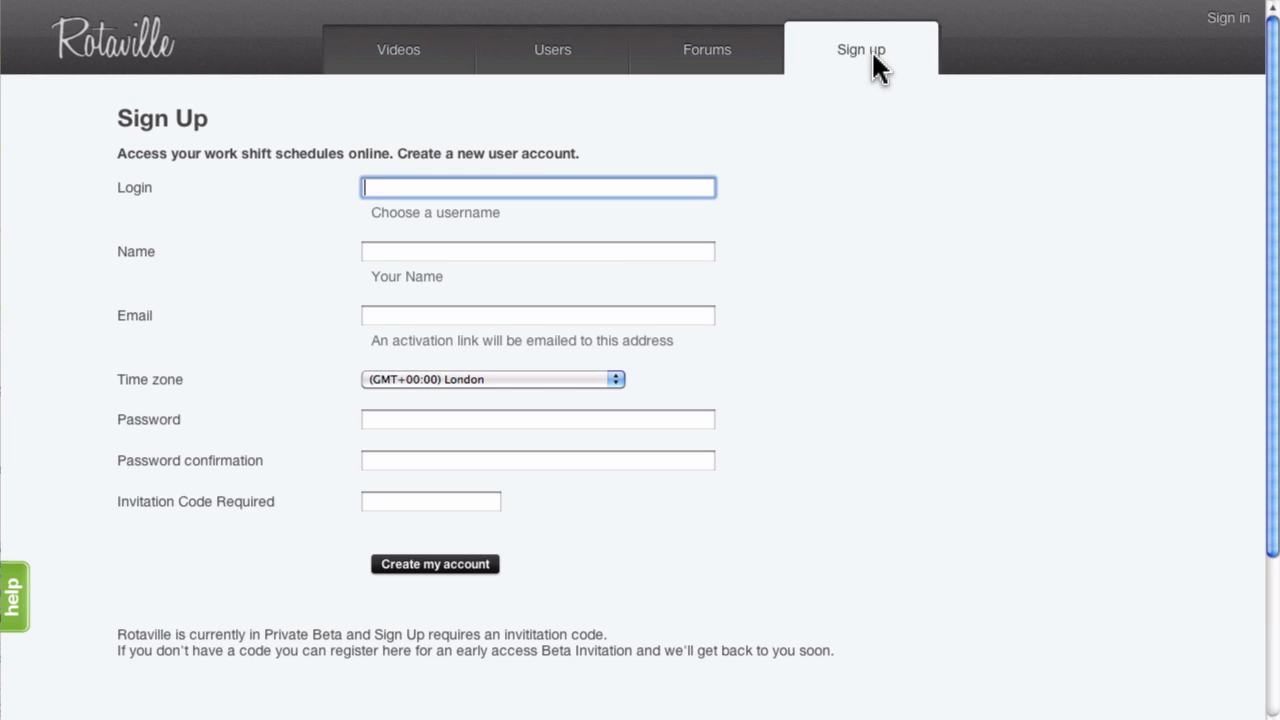
pyautogui.moveTo(864, 108)
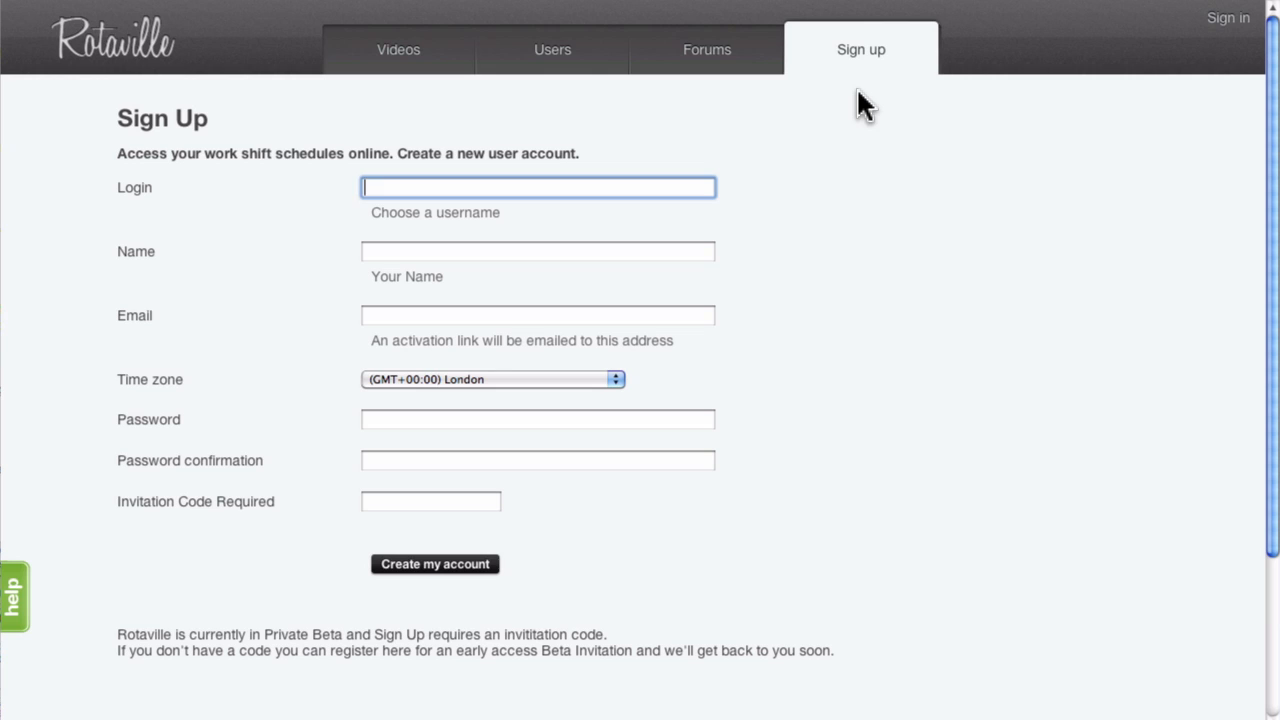
pyautogui.moveTo(764, 200)
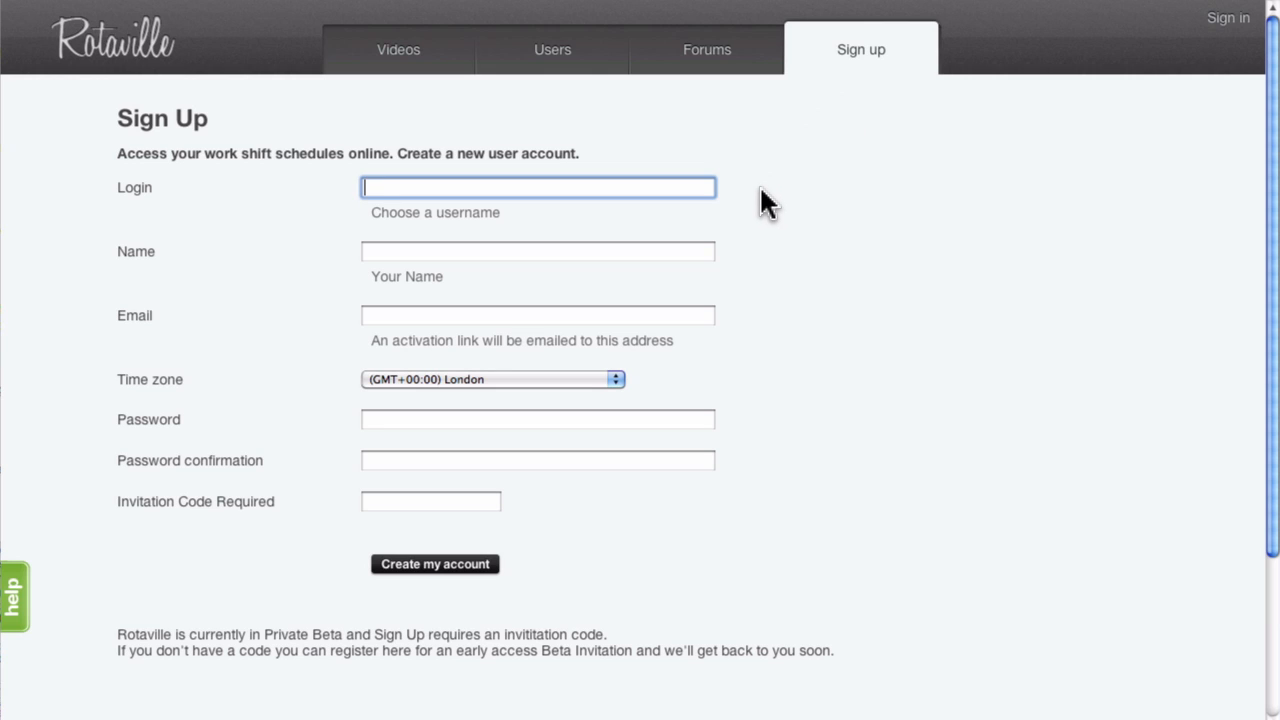
pyautogui.moveTo(766, 272)
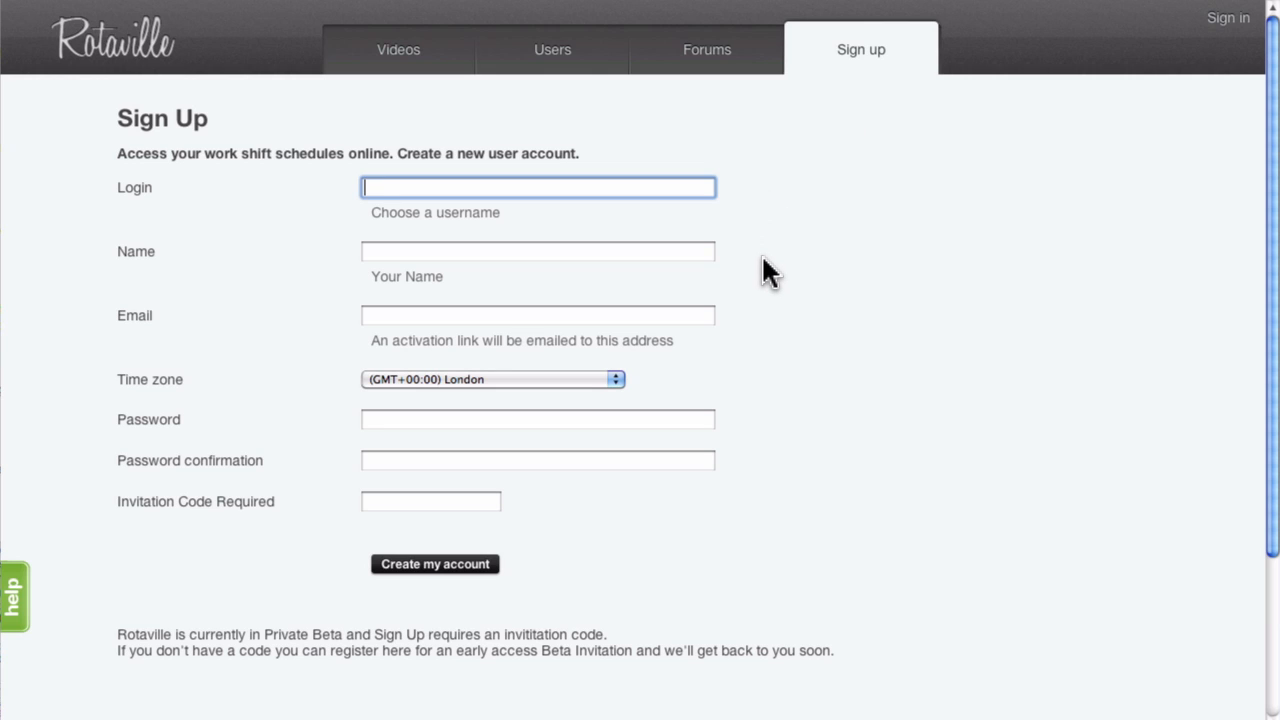
pyautogui.moveTo(1016, 128)
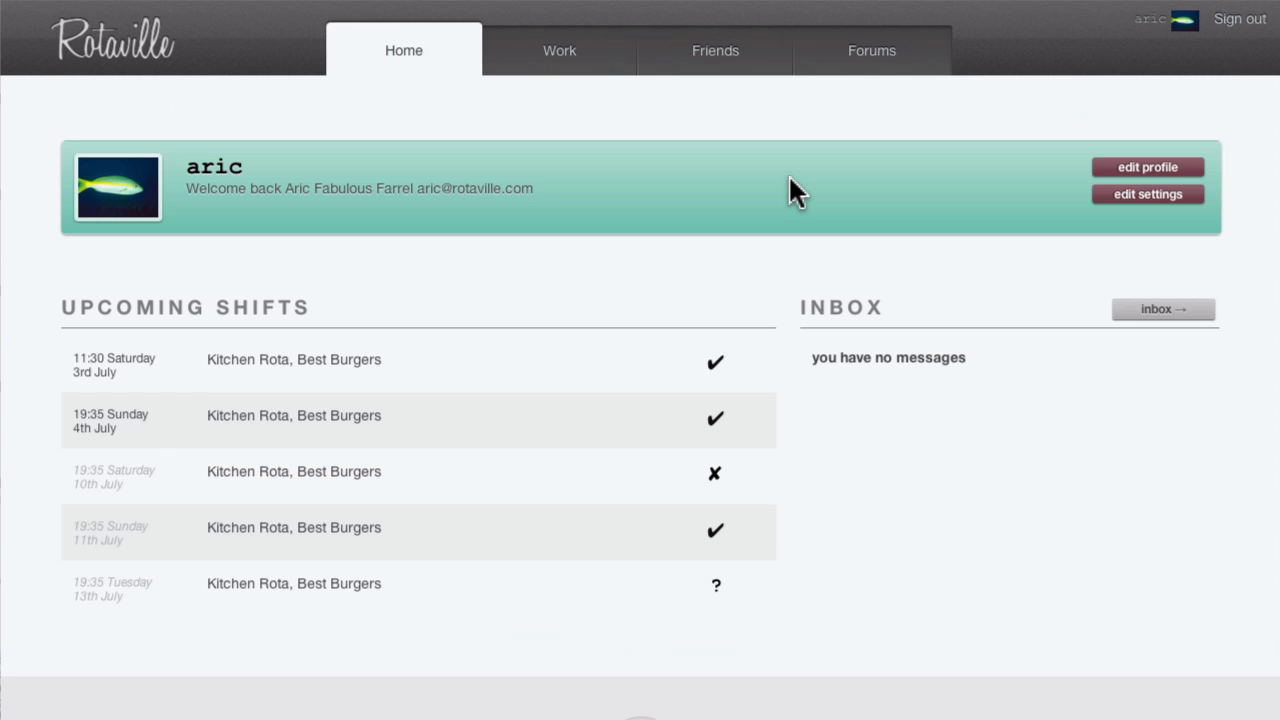
pyautogui.moveTo(796, 350)
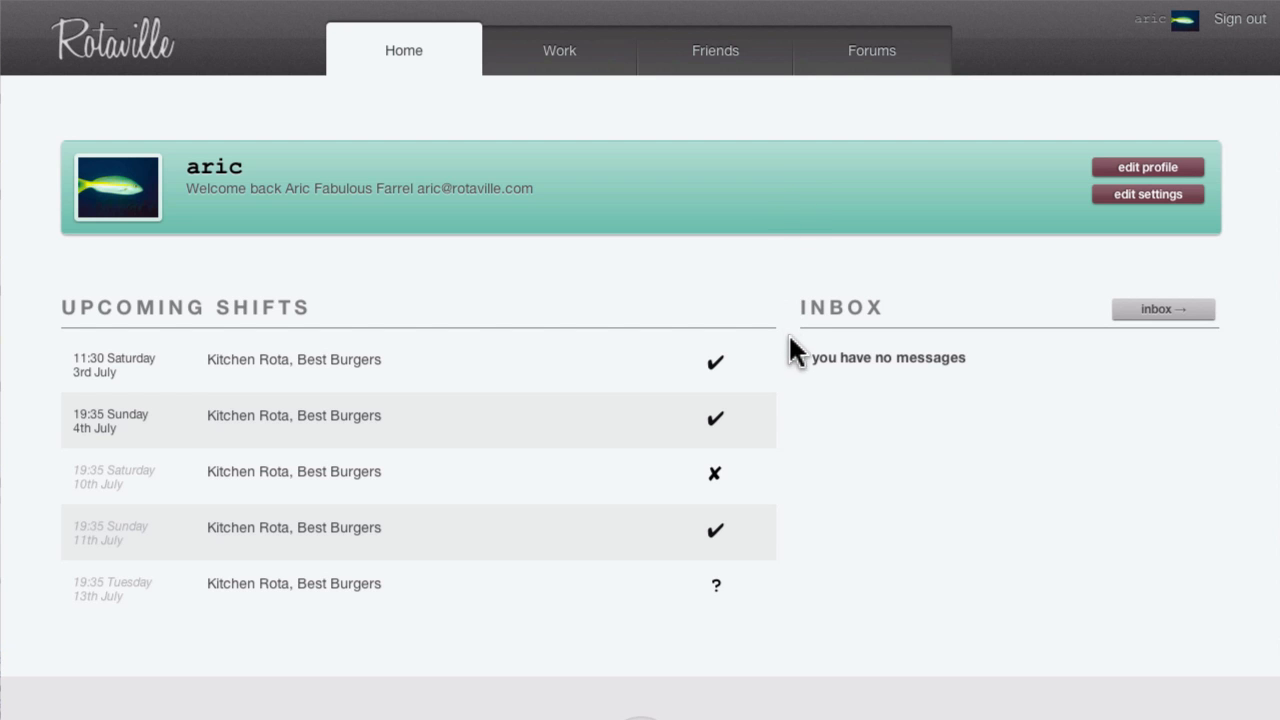
pyautogui.moveTo(804, 444)
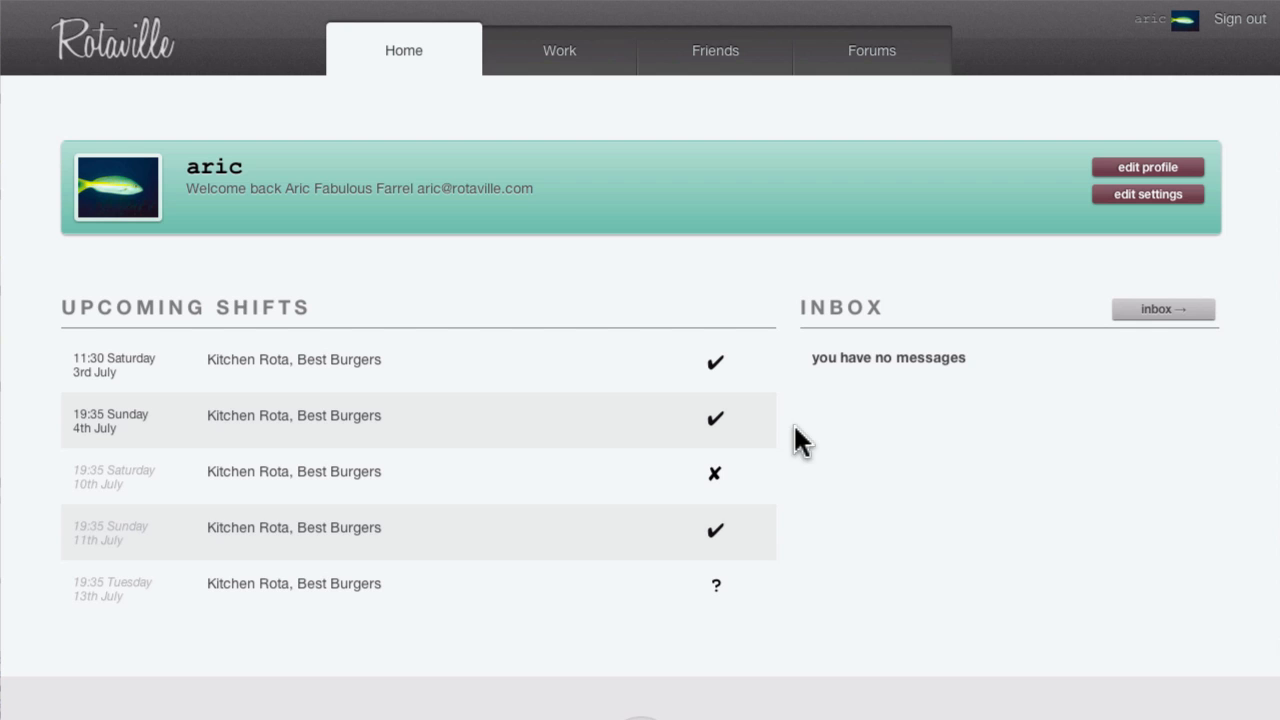
# Scroll down the signed-in Home dashboard past upcoming shifts and the inbox
pyautogui.scroll(-3)
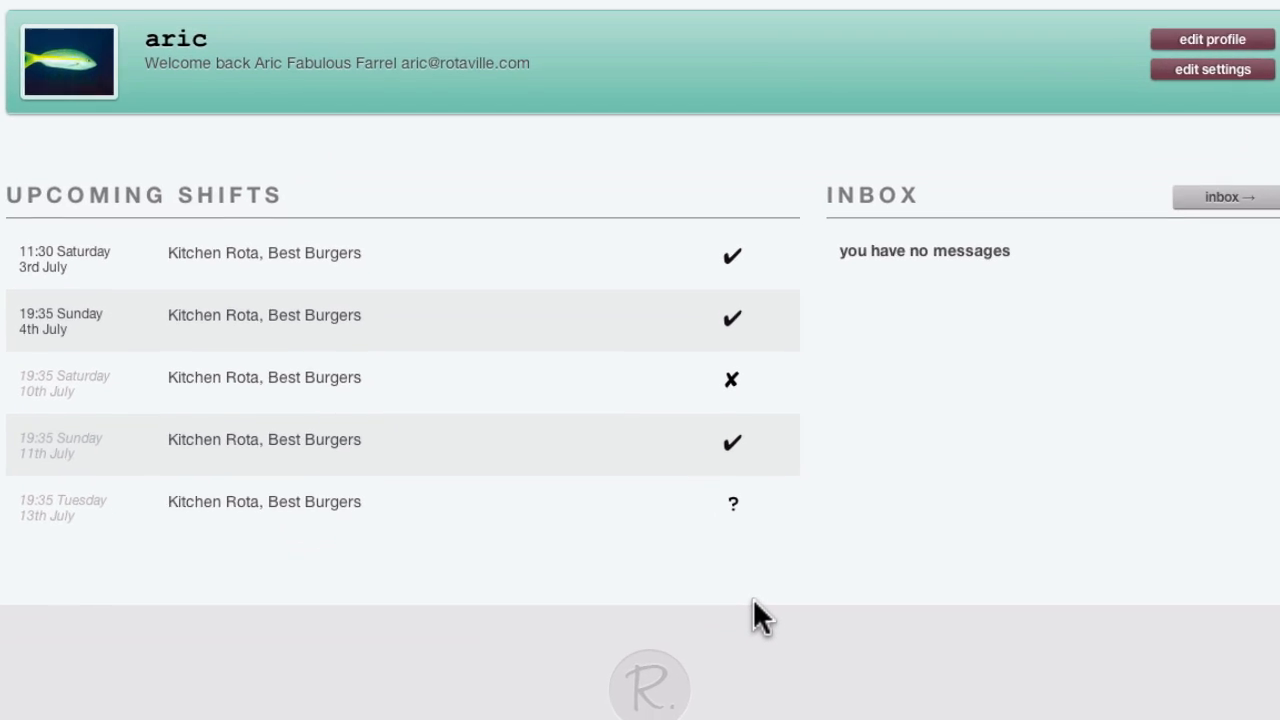
pyautogui.scroll(-3)
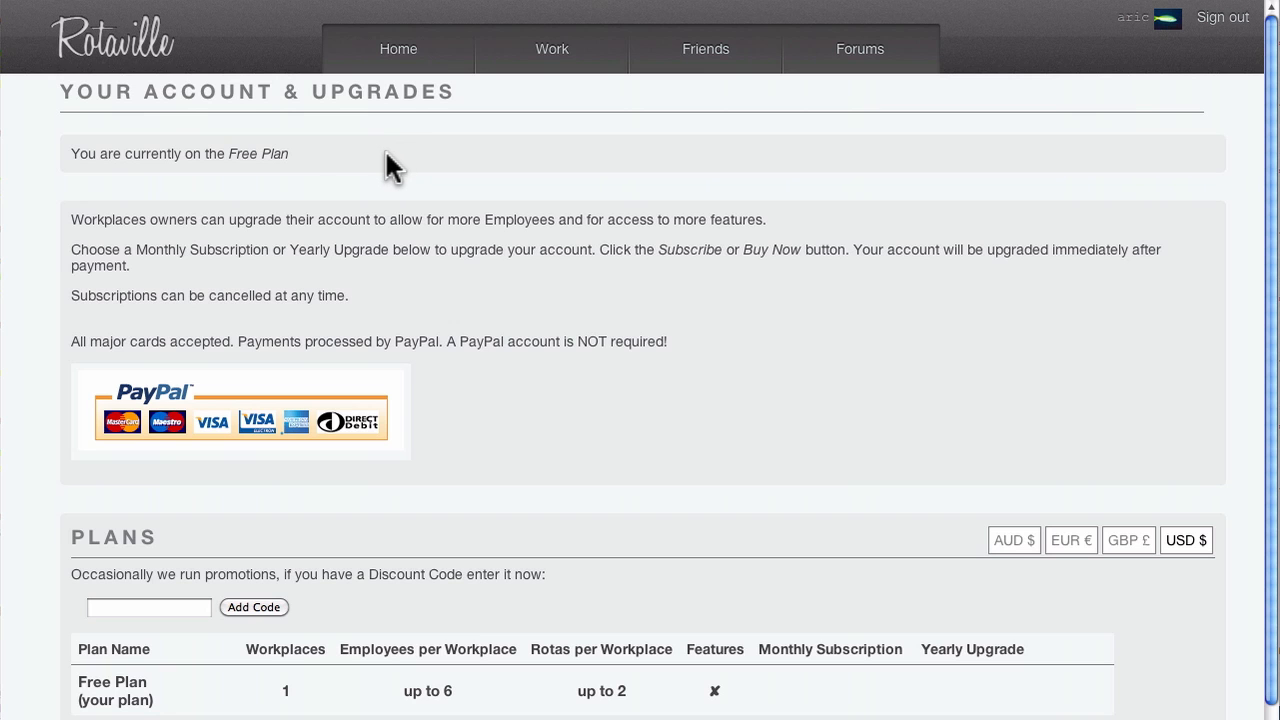
pyautogui.moveTo(390, 264)
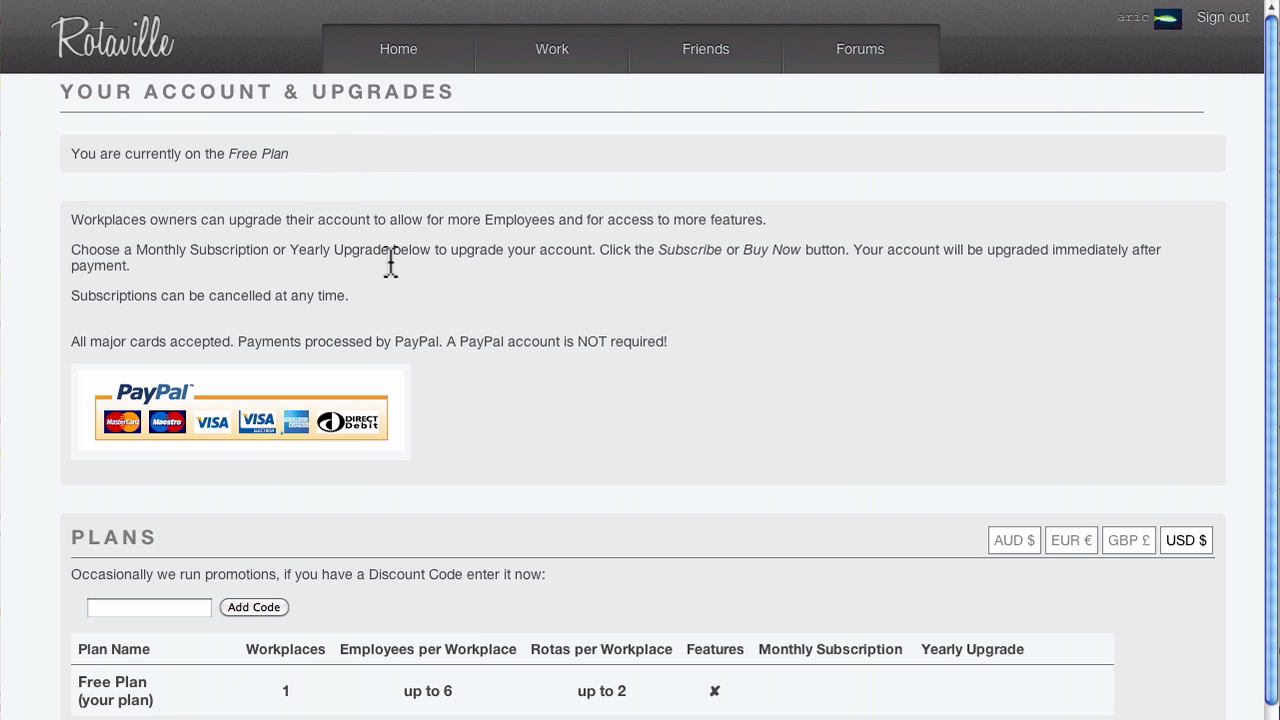
pyautogui.moveTo(448, 596)
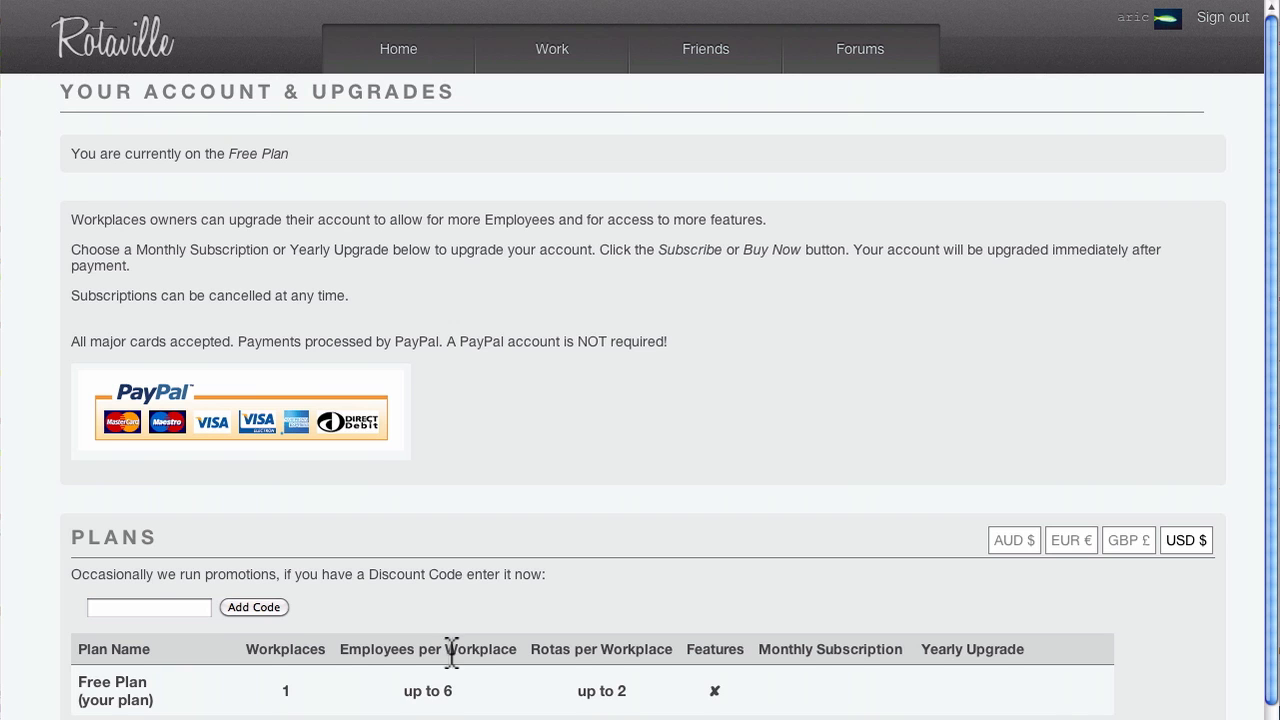
pyautogui.scroll(-3)
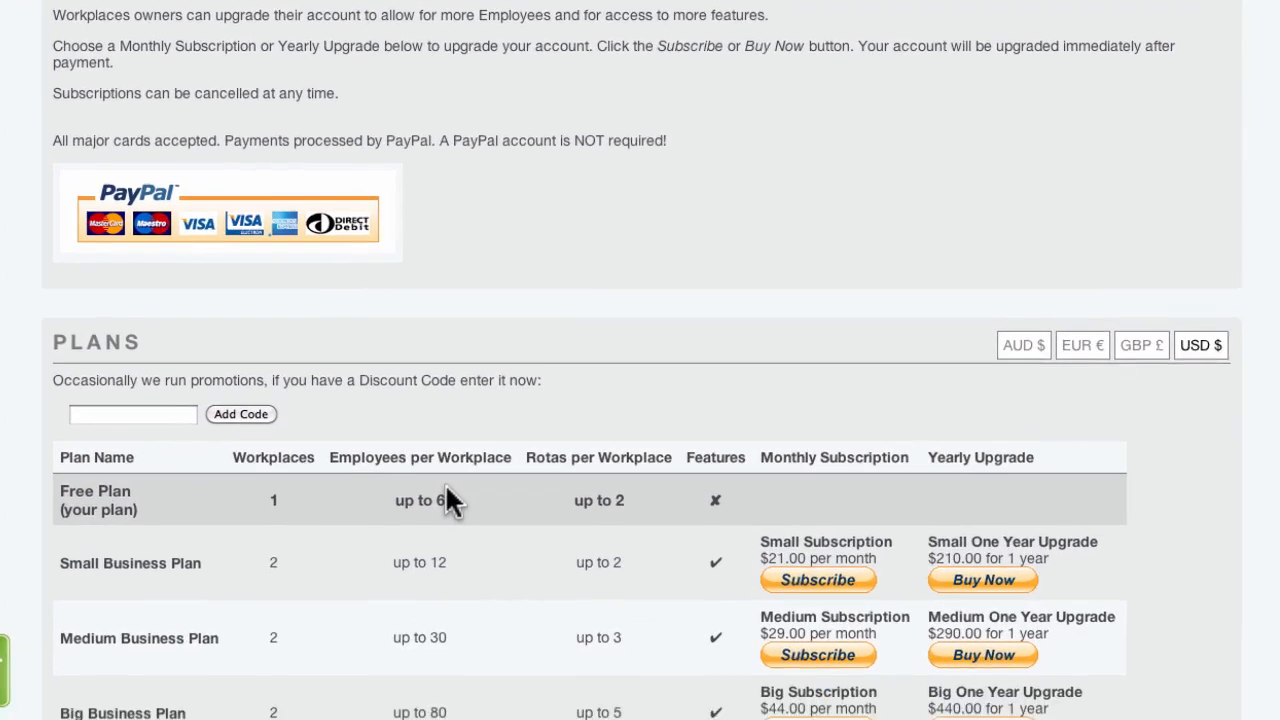
pyautogui.scroll(-3)
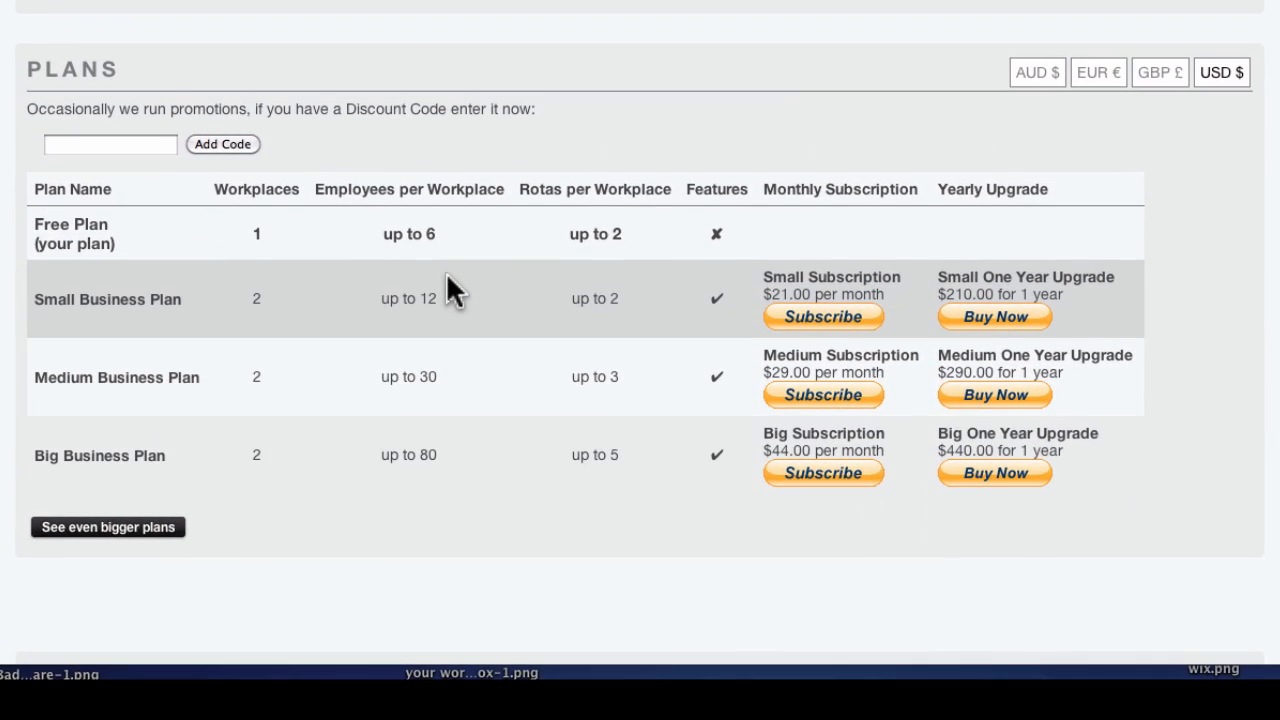
pyautogui.moveTo(466, 364)
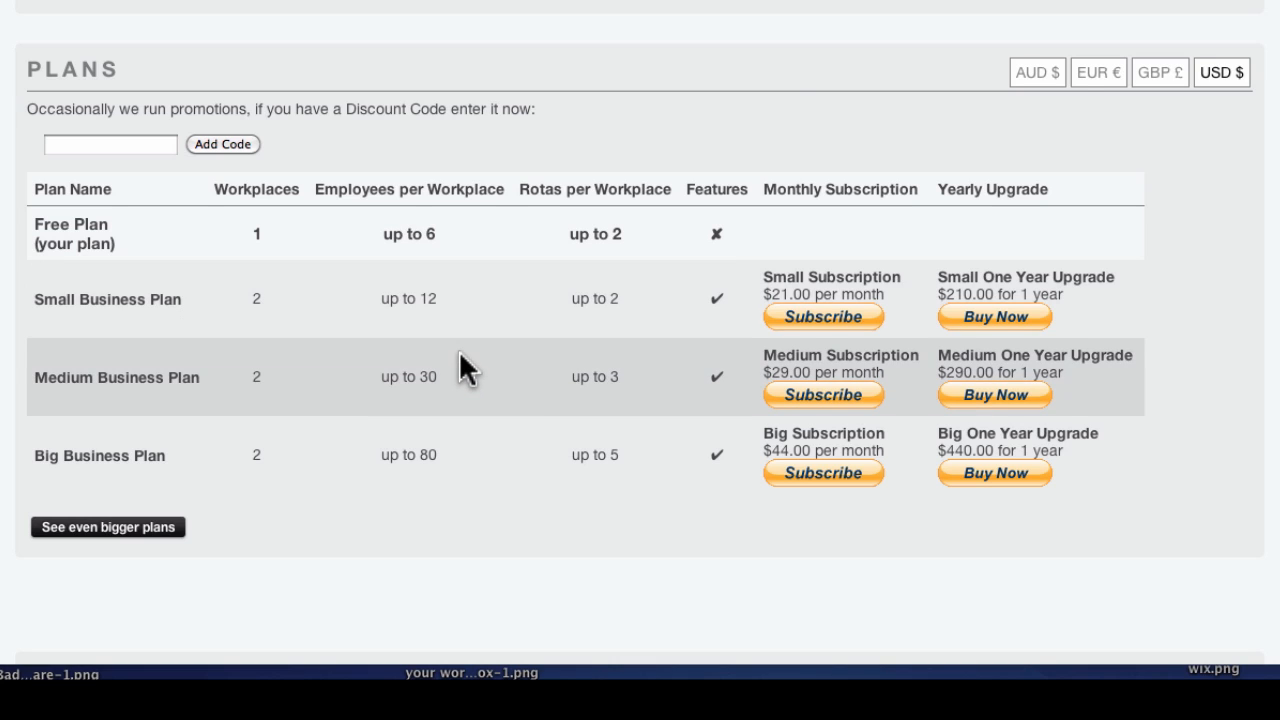
pyautogui.moveTo(480, 460)
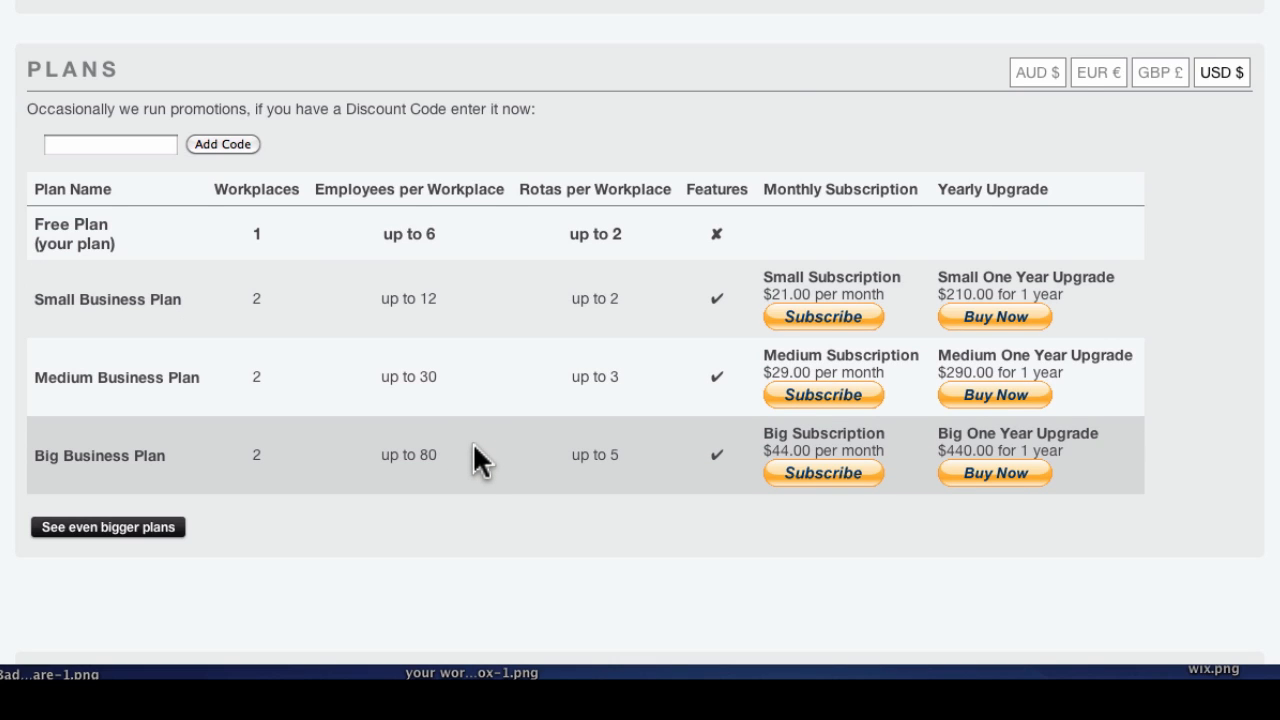
pyautogui.moveTo(490, 348)
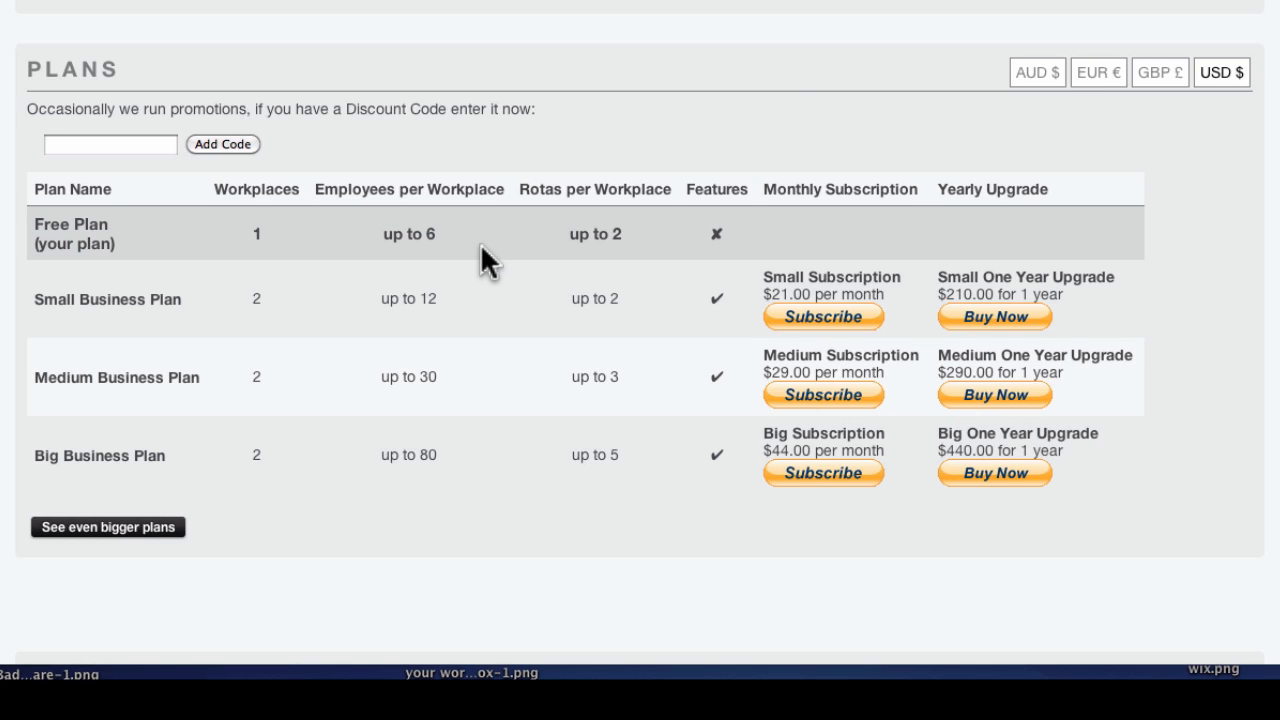
pyautogui.moveTo(586, 268)
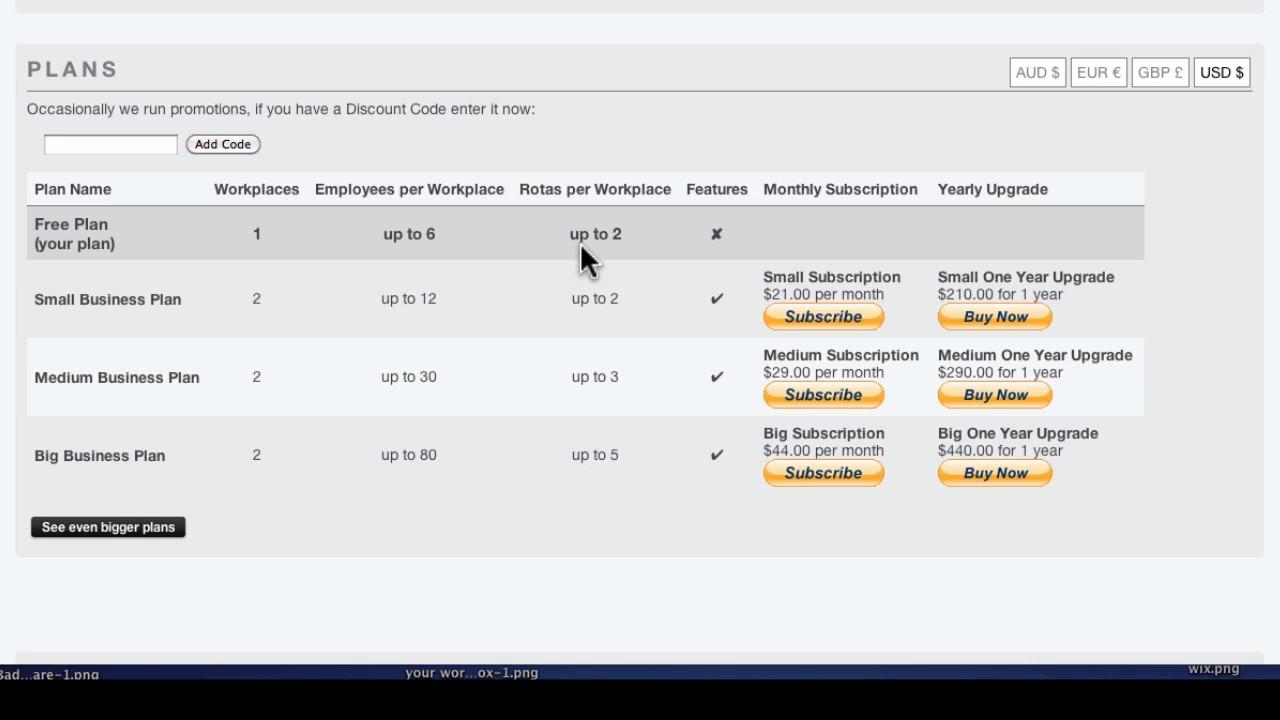
pyautogui.moveTo(628, 258)
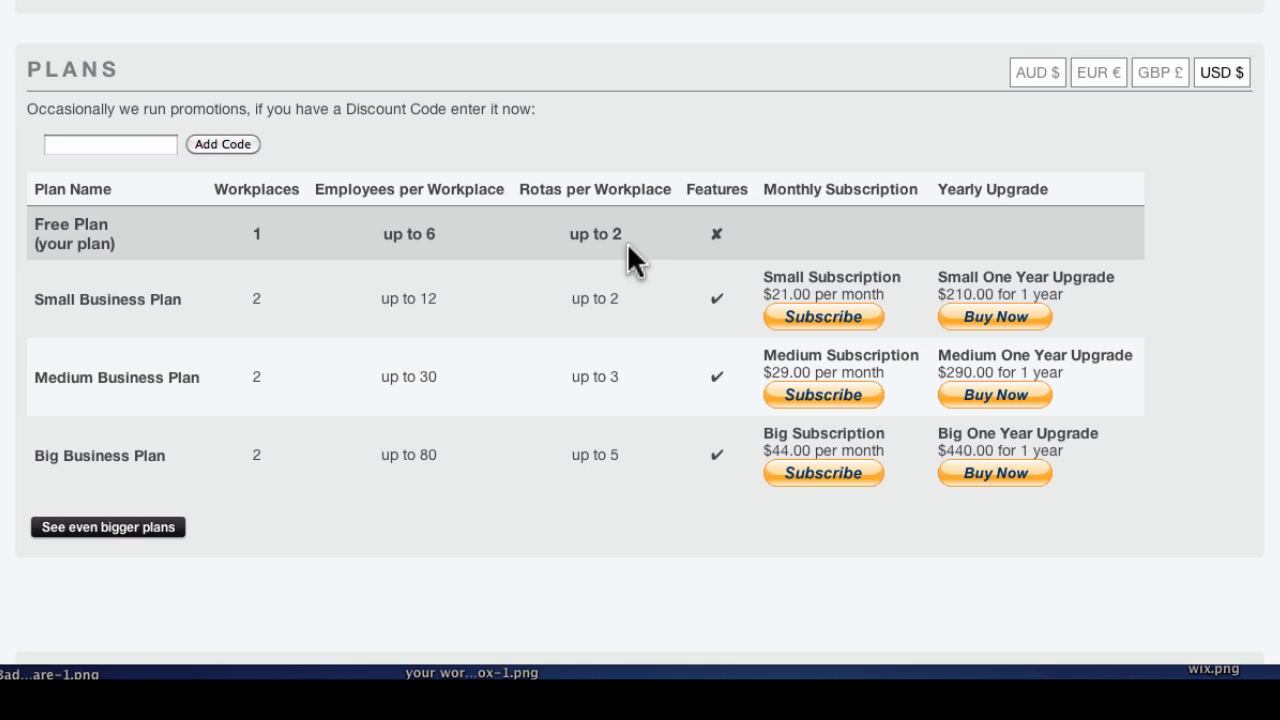
pyautogui.moveTo(670, 262)
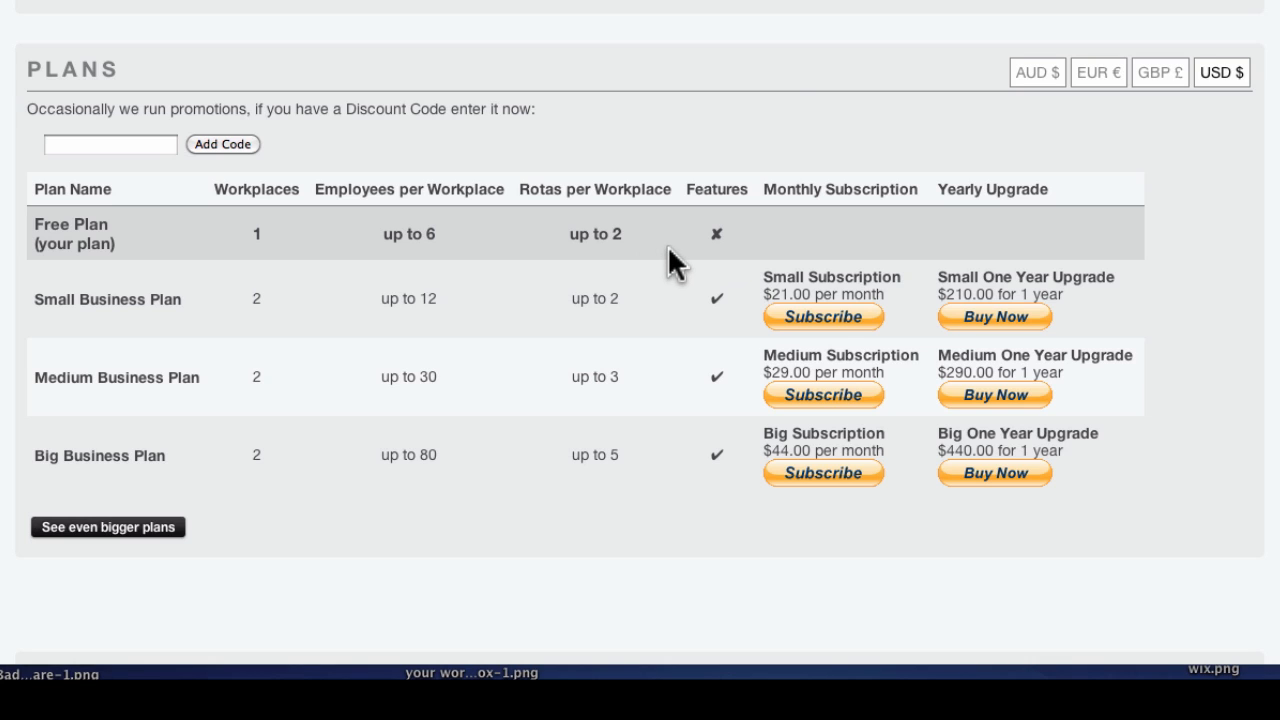
pyautogui.moveTo(710, 304)
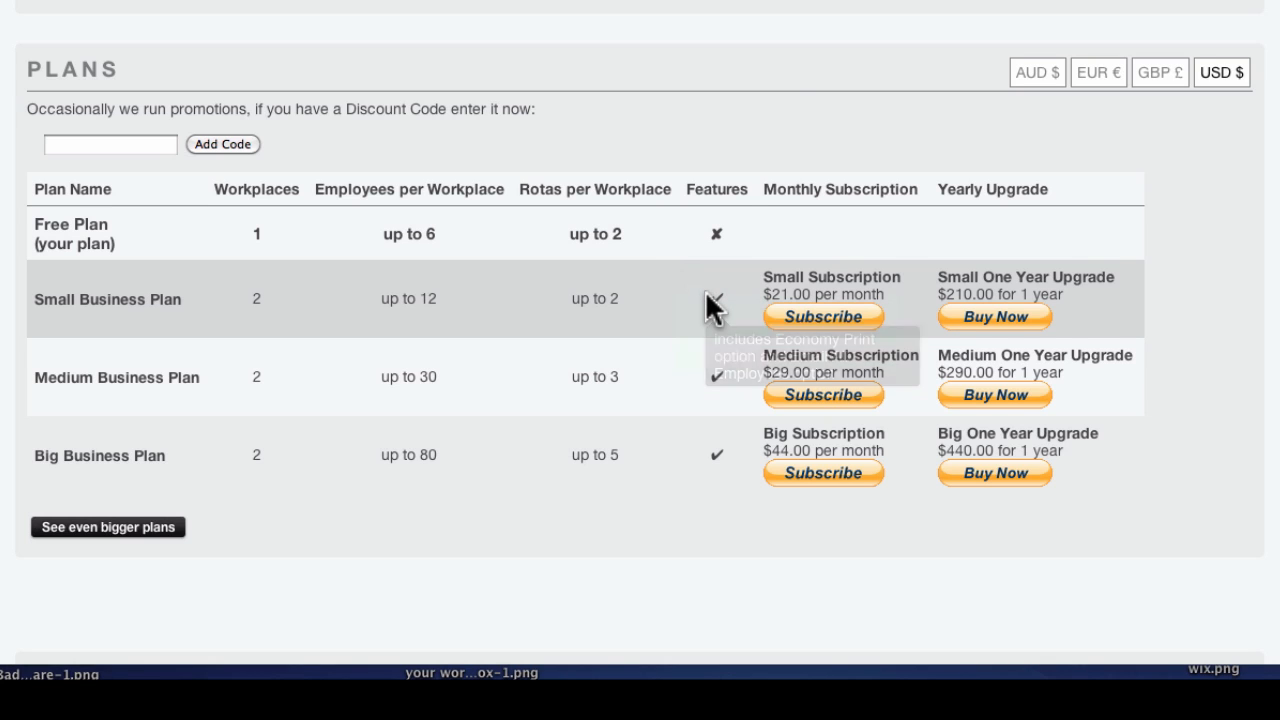
pyautogui.moveTo(712, 304)
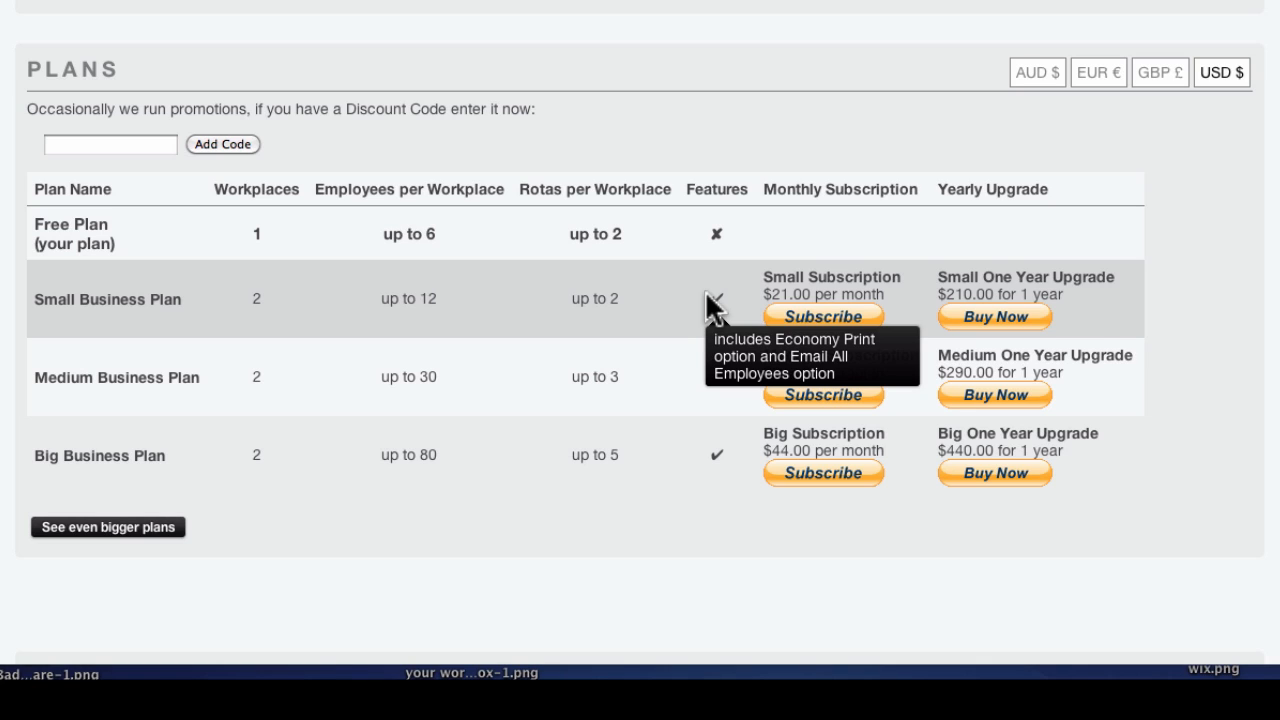
pyautogui.moveTo(768, 272)
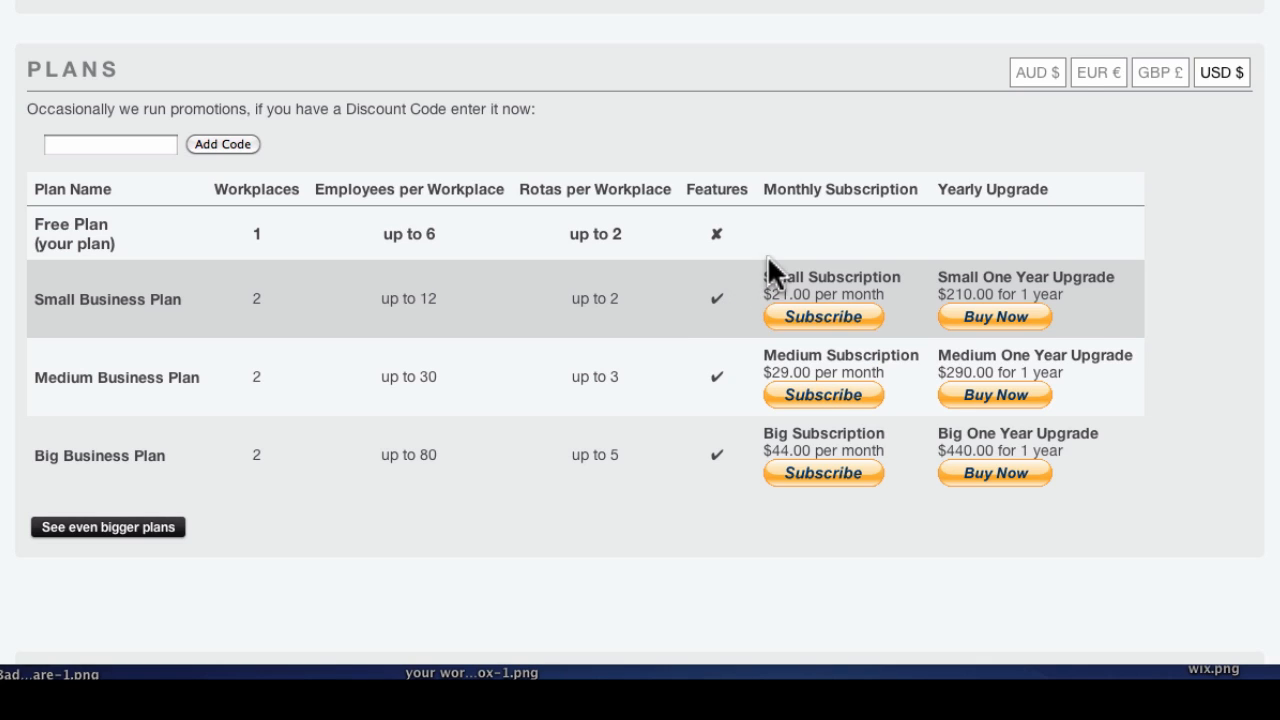
pyautogui.moveTo(788, 258)
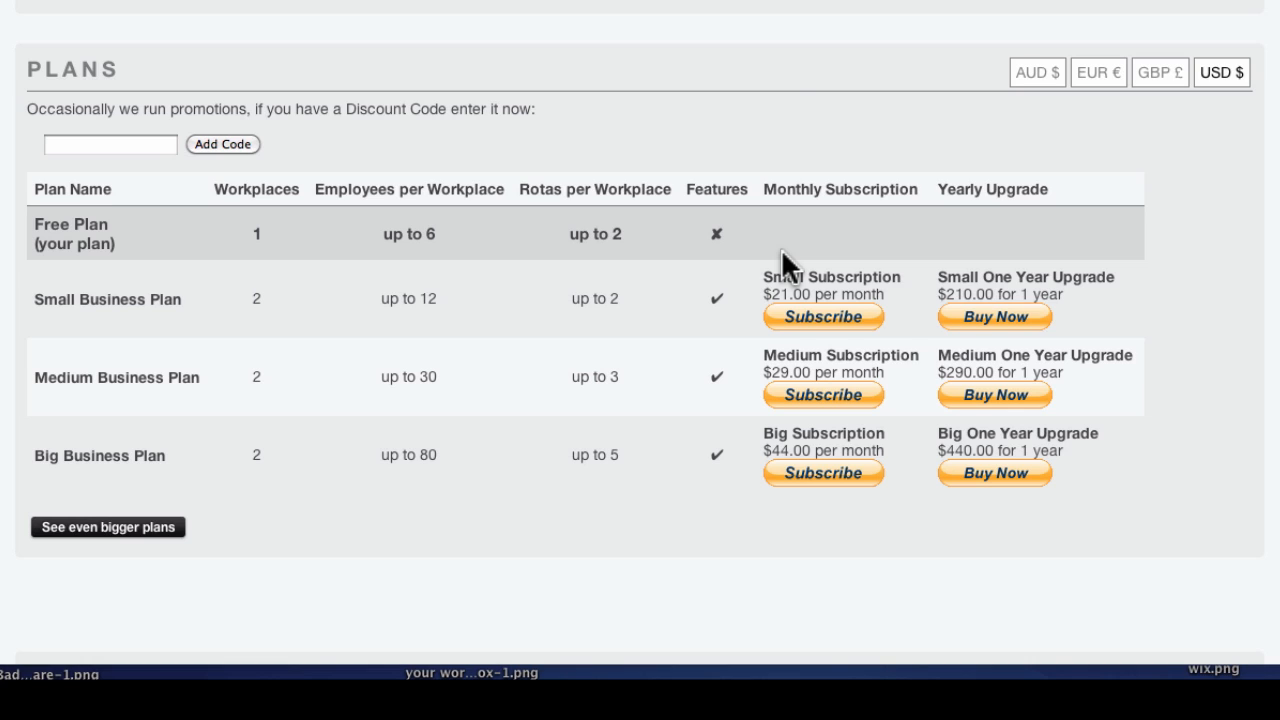
pyautogui.moveTo(848, 272)
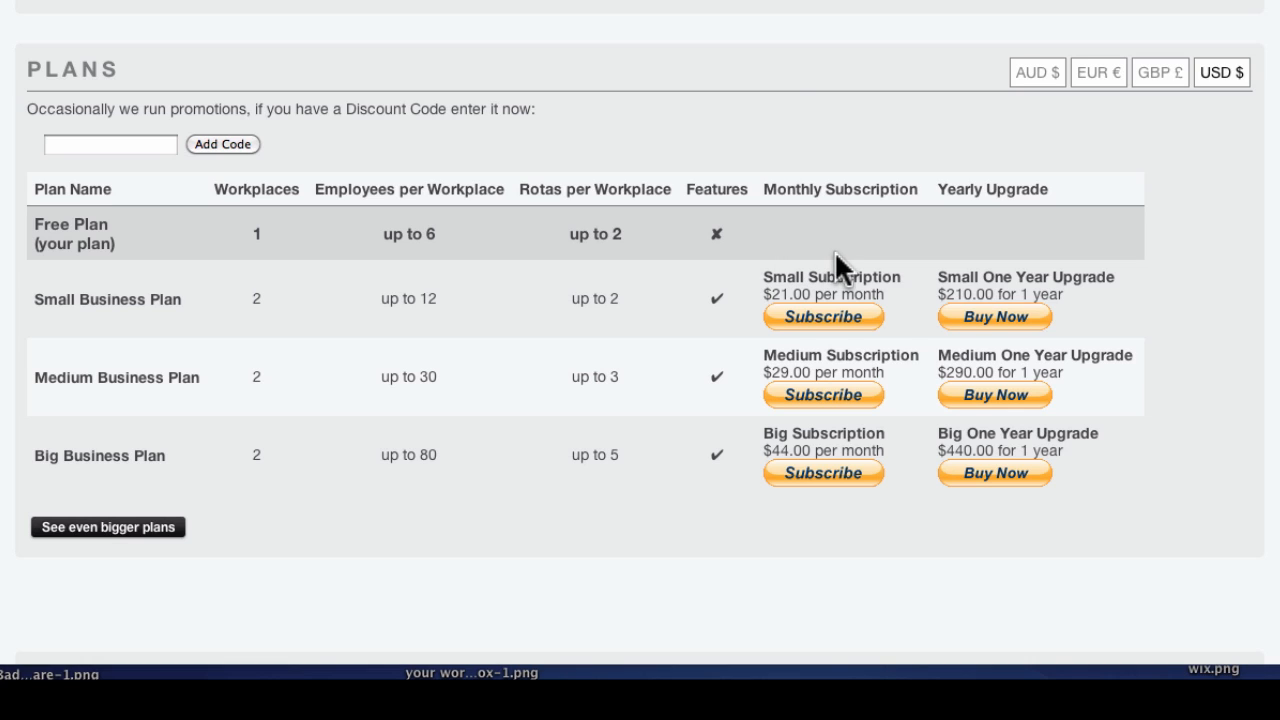
pyautogui.moveTo(1062, 130)
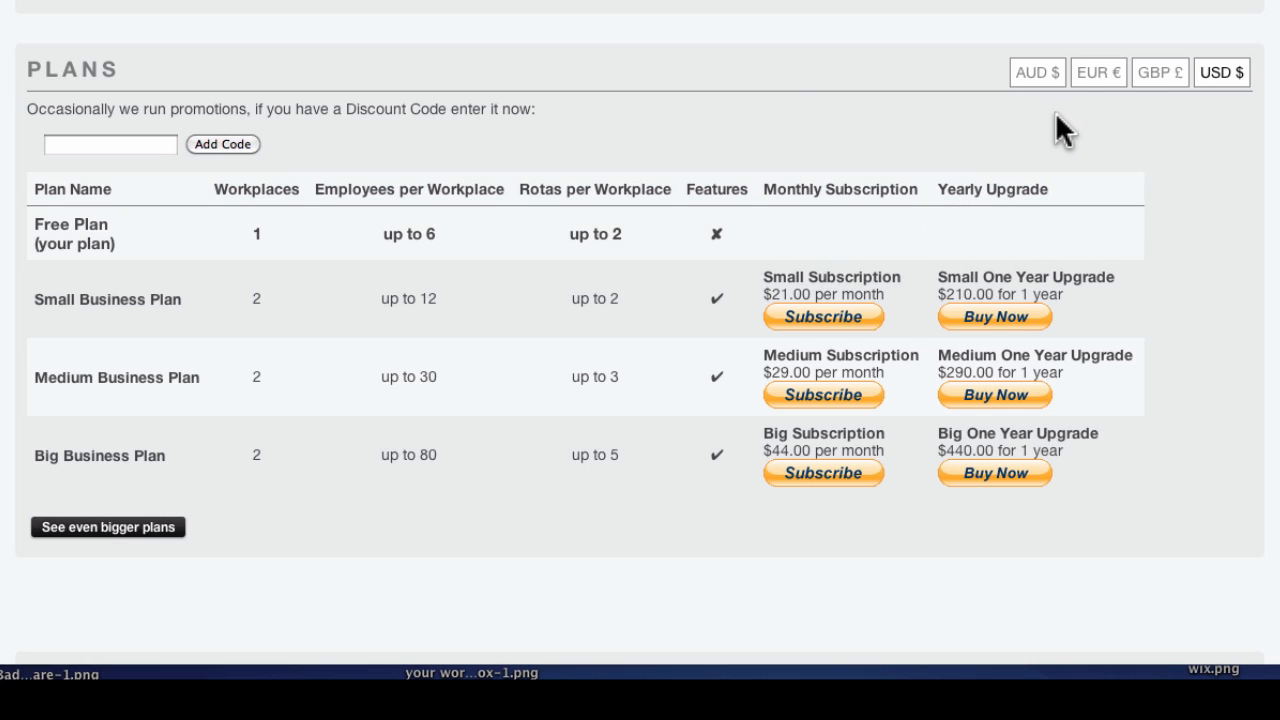
pyautogui.moveTo(1136, 120)
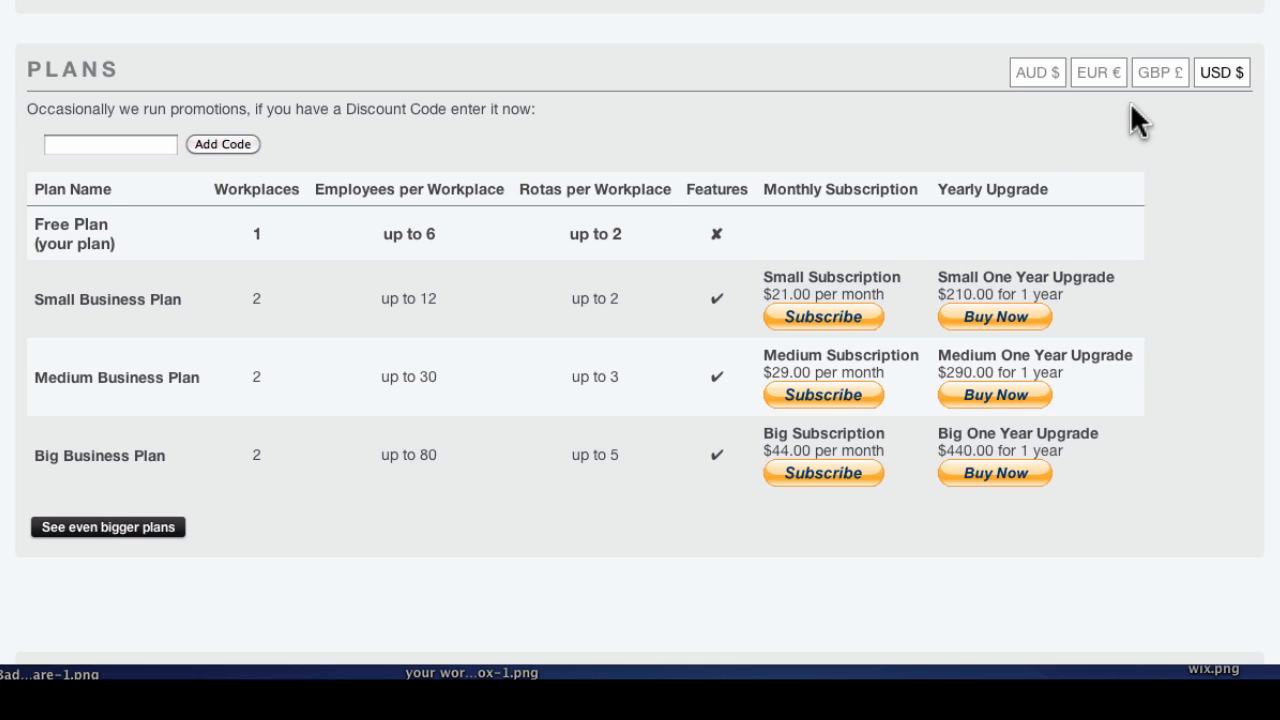
pyautogui.moveTo(1164, 72)
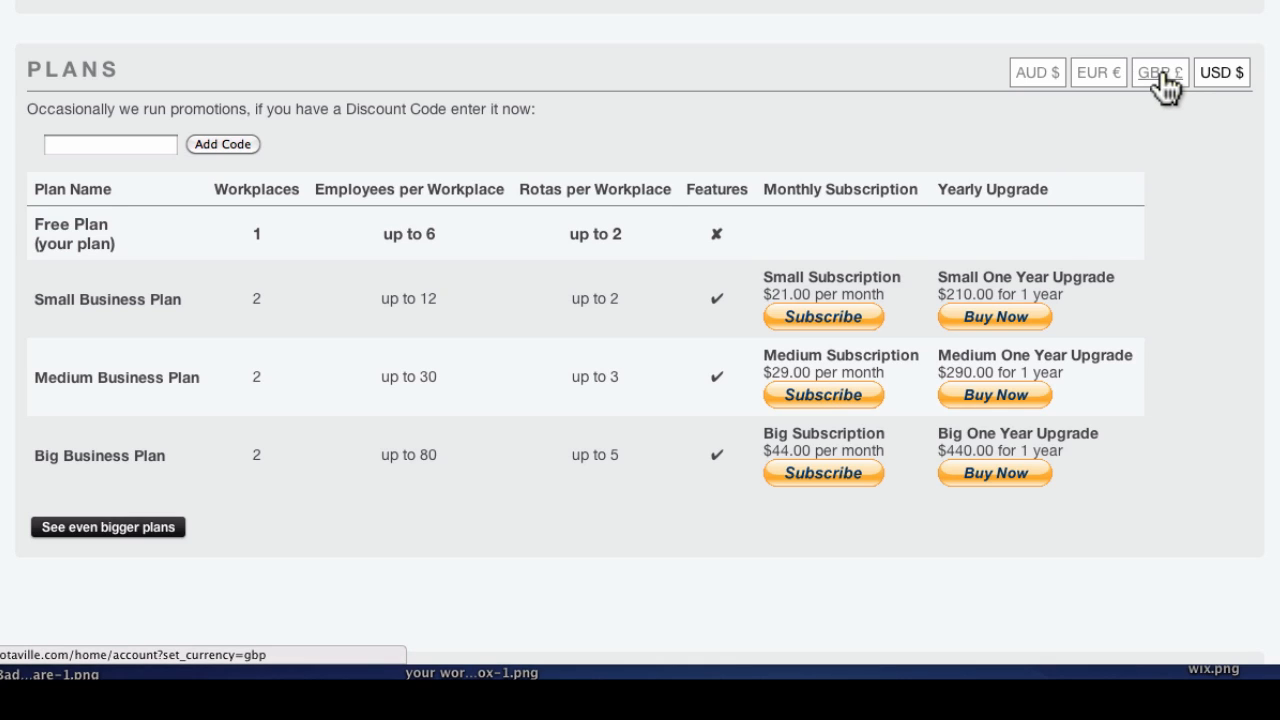
# Switch the Plans table currency to GBP £, listing Small Business at £14.00 per month
pyautogui.click(1160, 72)
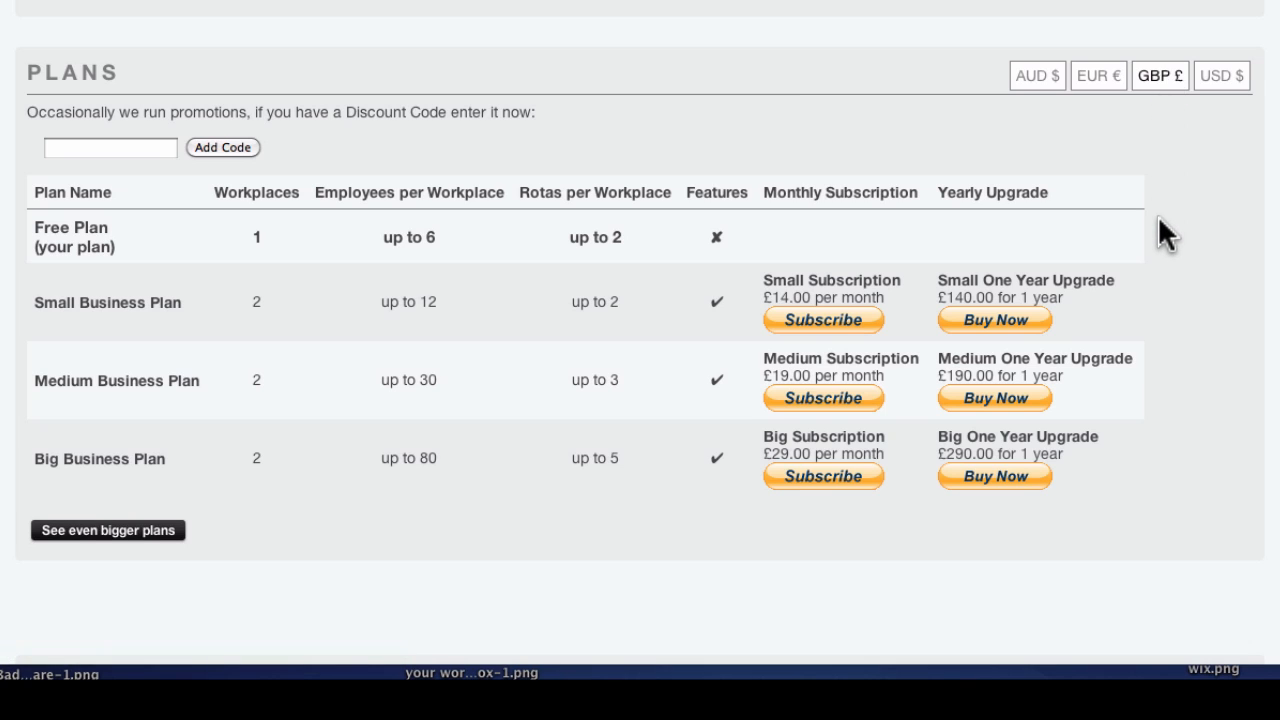
pyautogui.moveTo(898, 302)
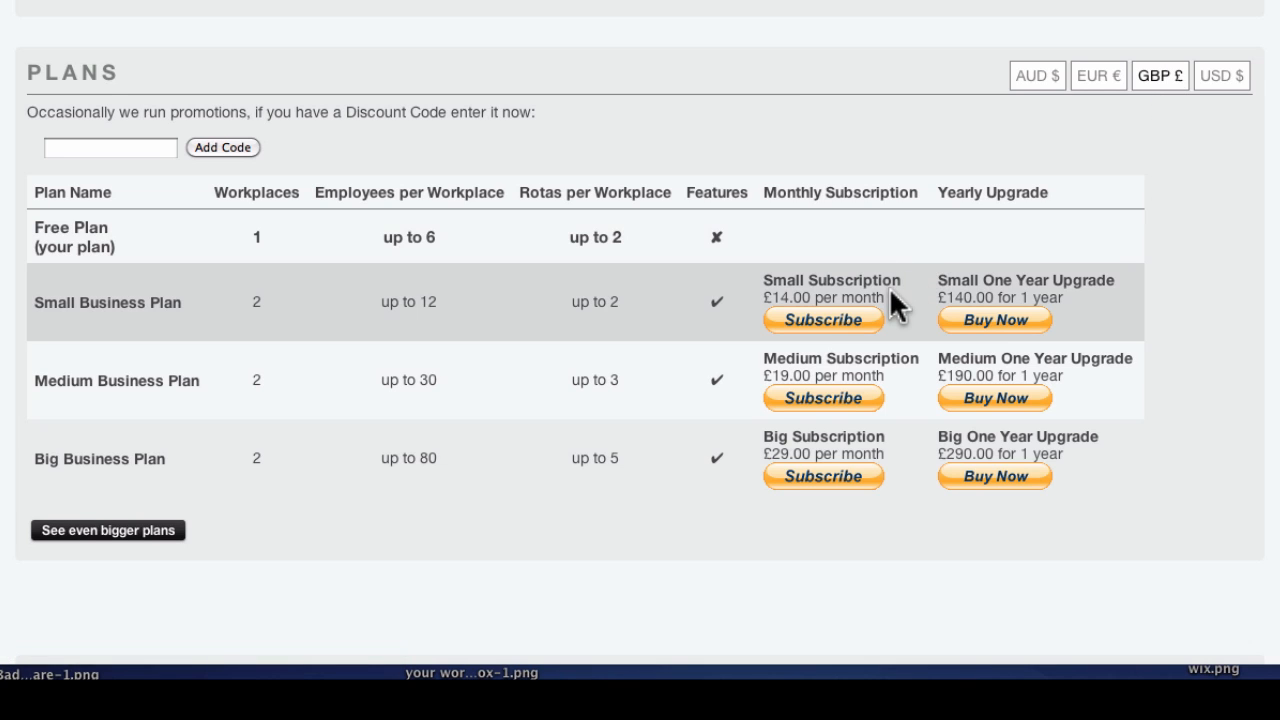
pyautogui.moveTo(900, 316)
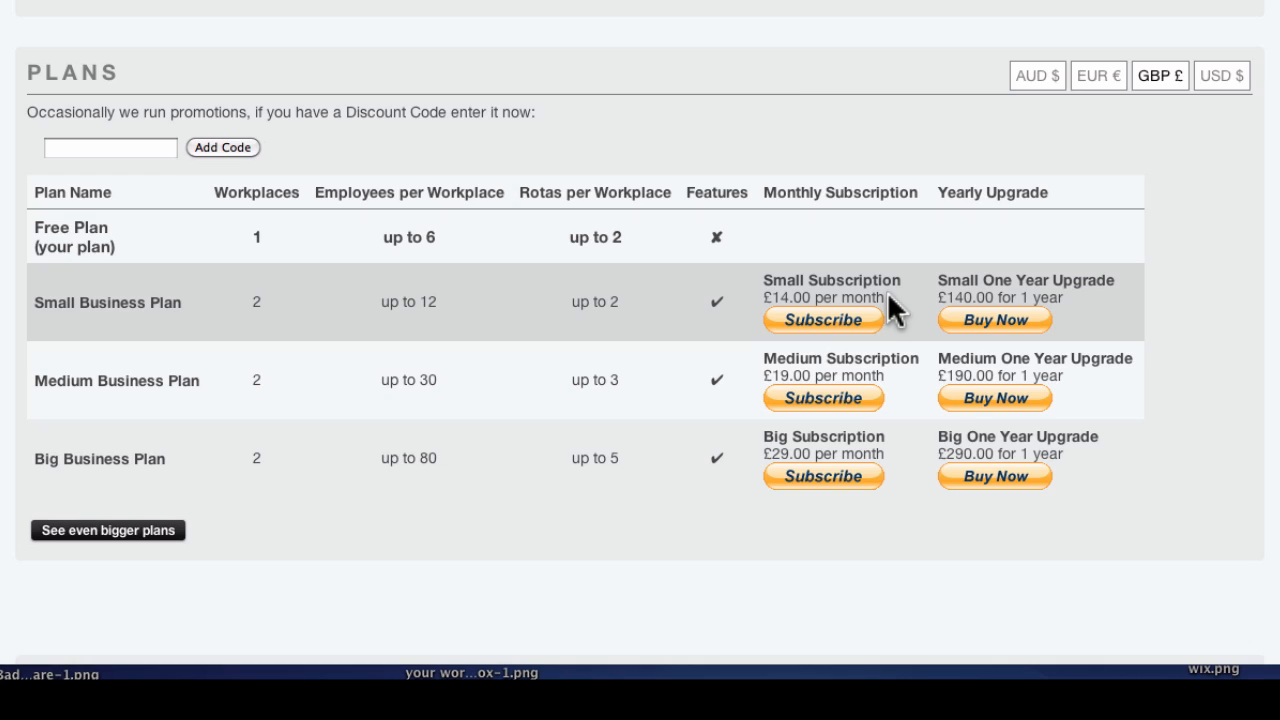
pyautogui.moveTo(904, 308)
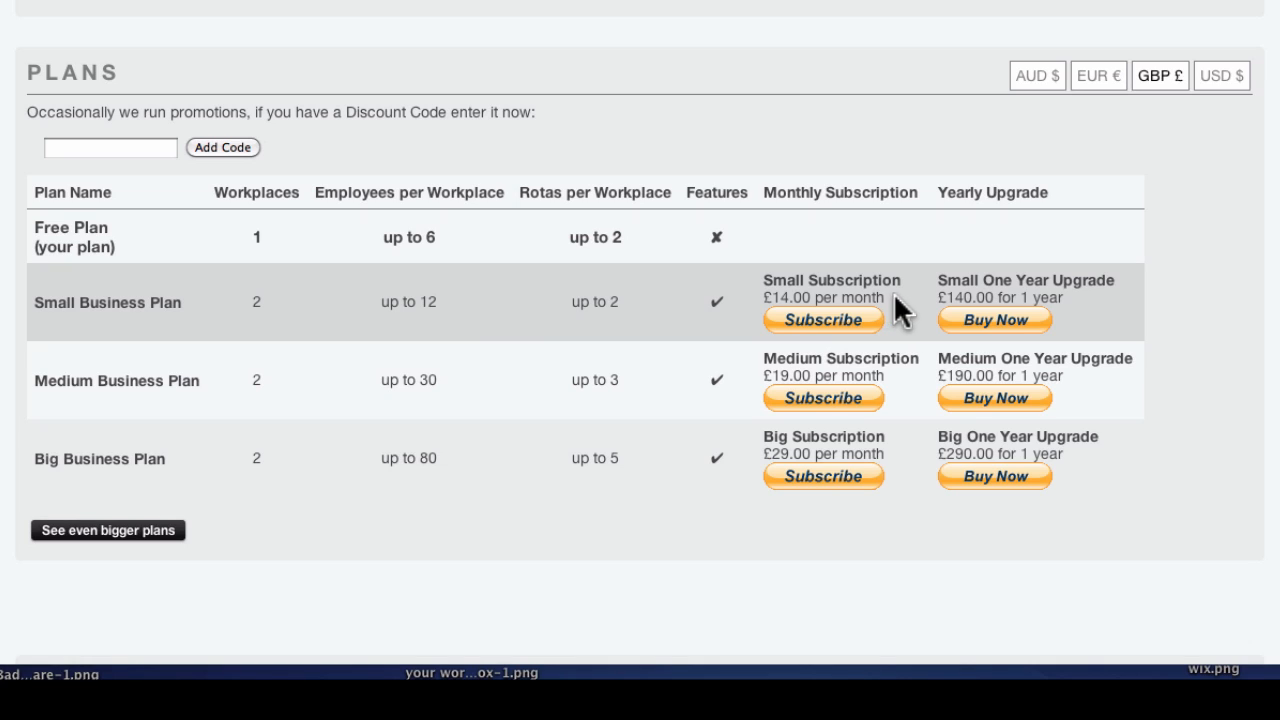
pyautogui.moveTo(944, 308)
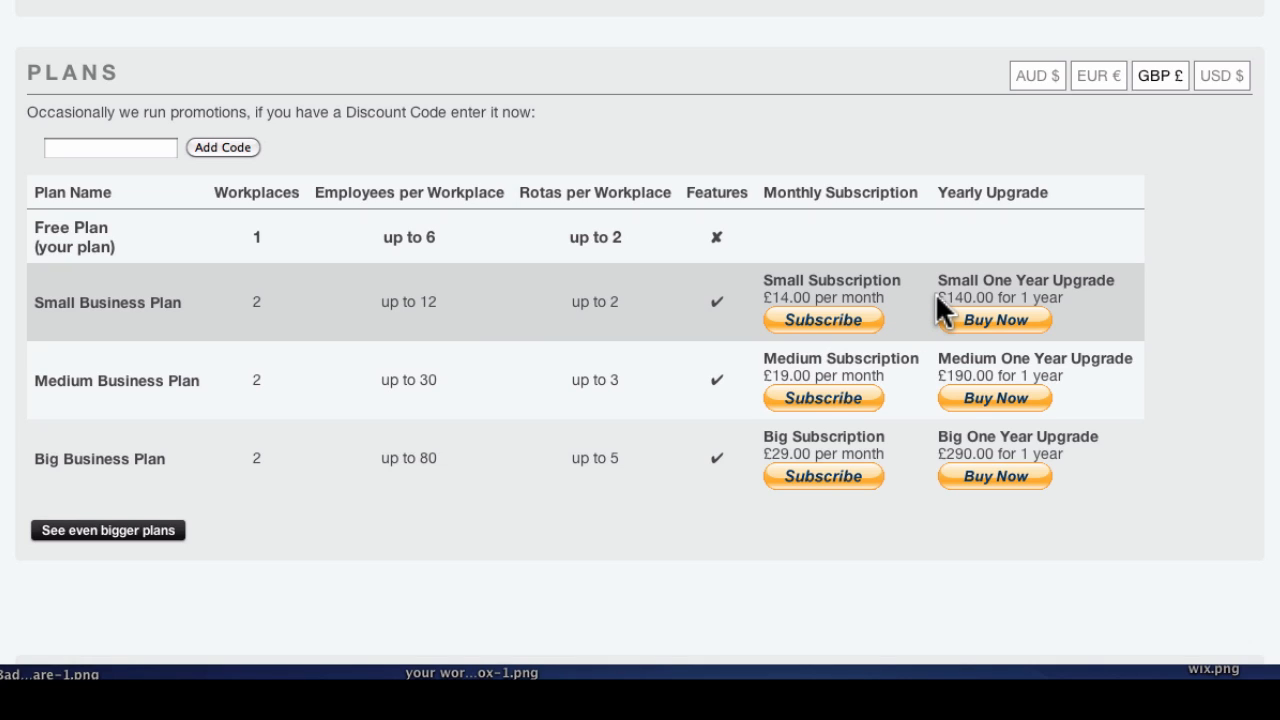
pyautogui.moveTo(932, 312)
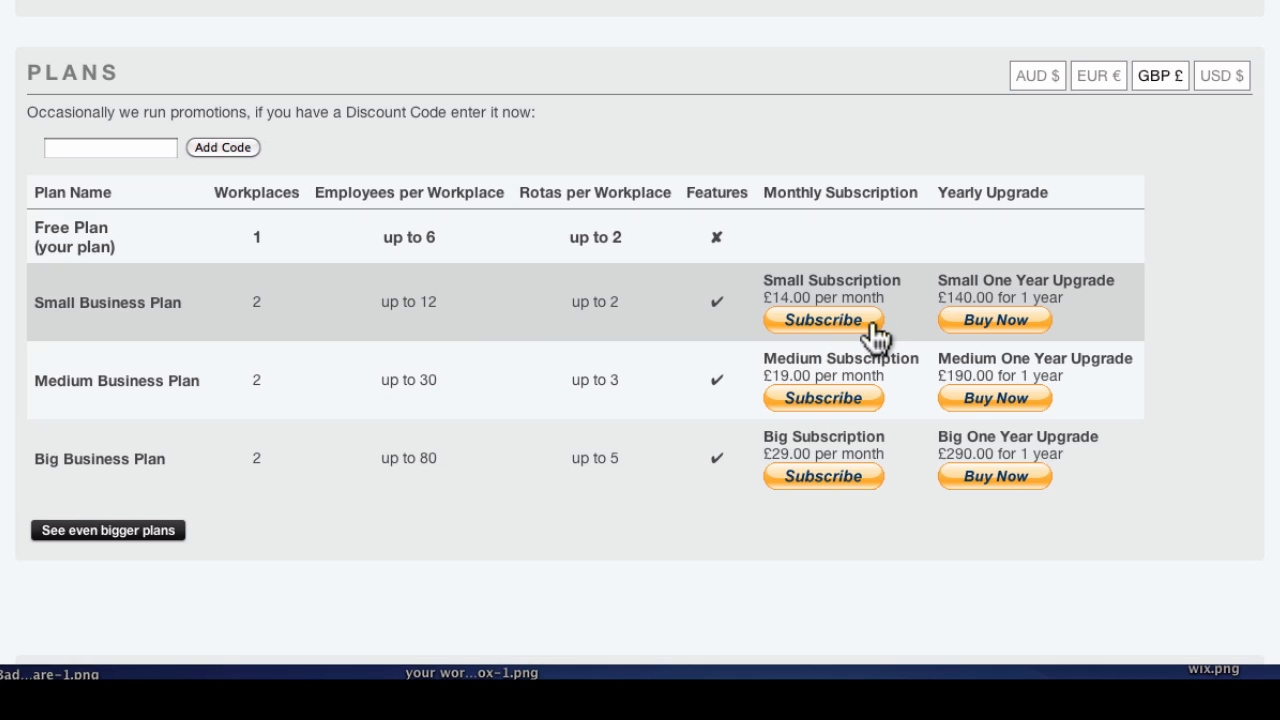
pyautogui.moveTo(892, 336)
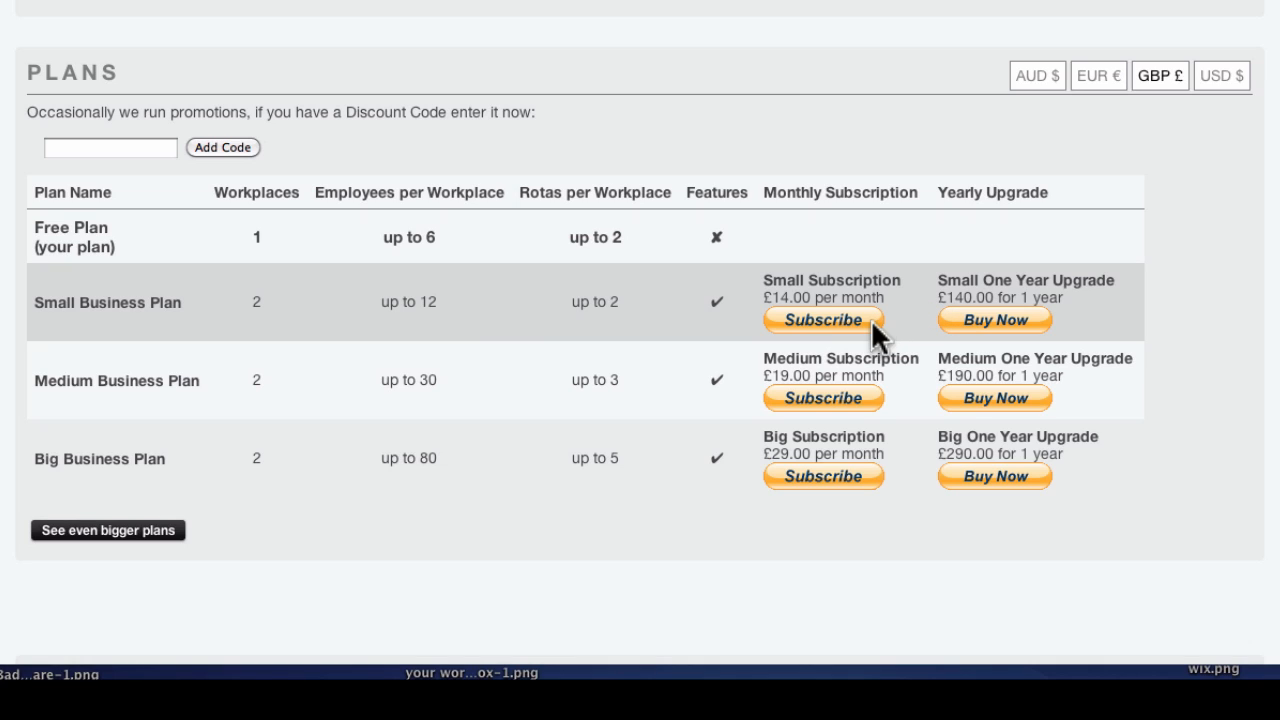
# Subscribe to the monthly Small Subscription for £14.00, paid via PayPal, reaching the thank-you page
pyautogui.click(824, 320)
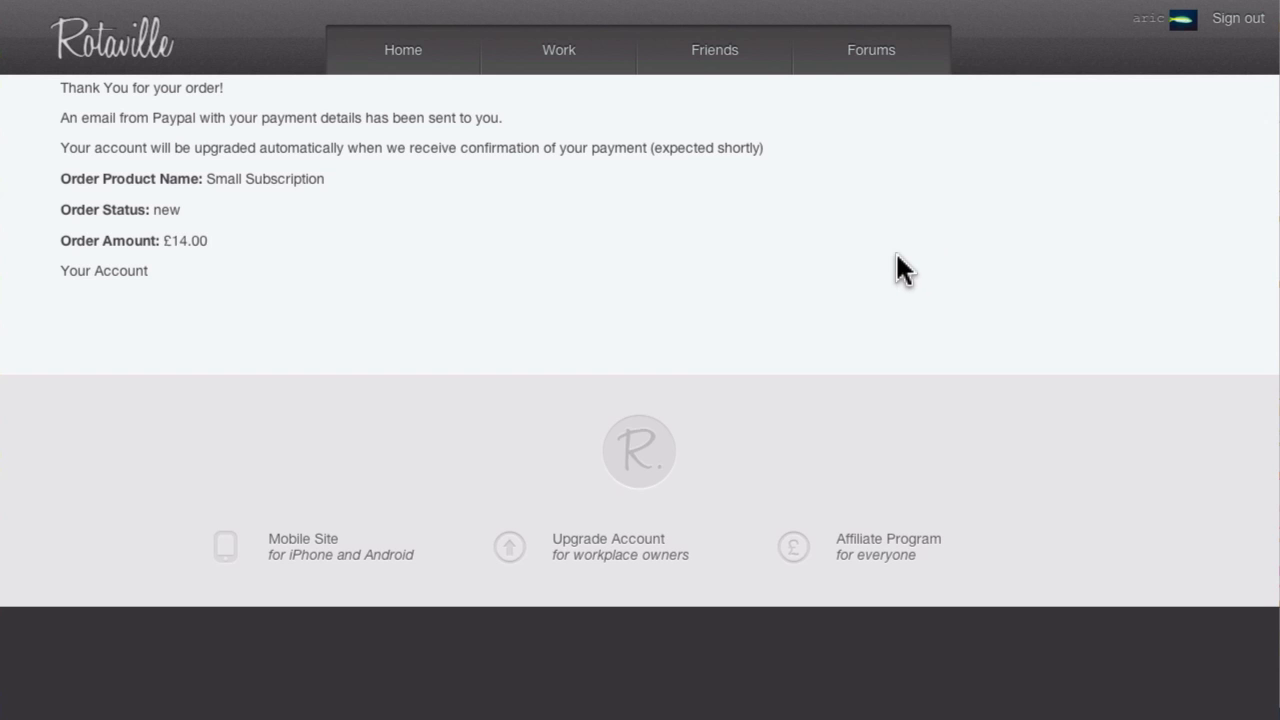
pyautogui.moveTo(550, 270)
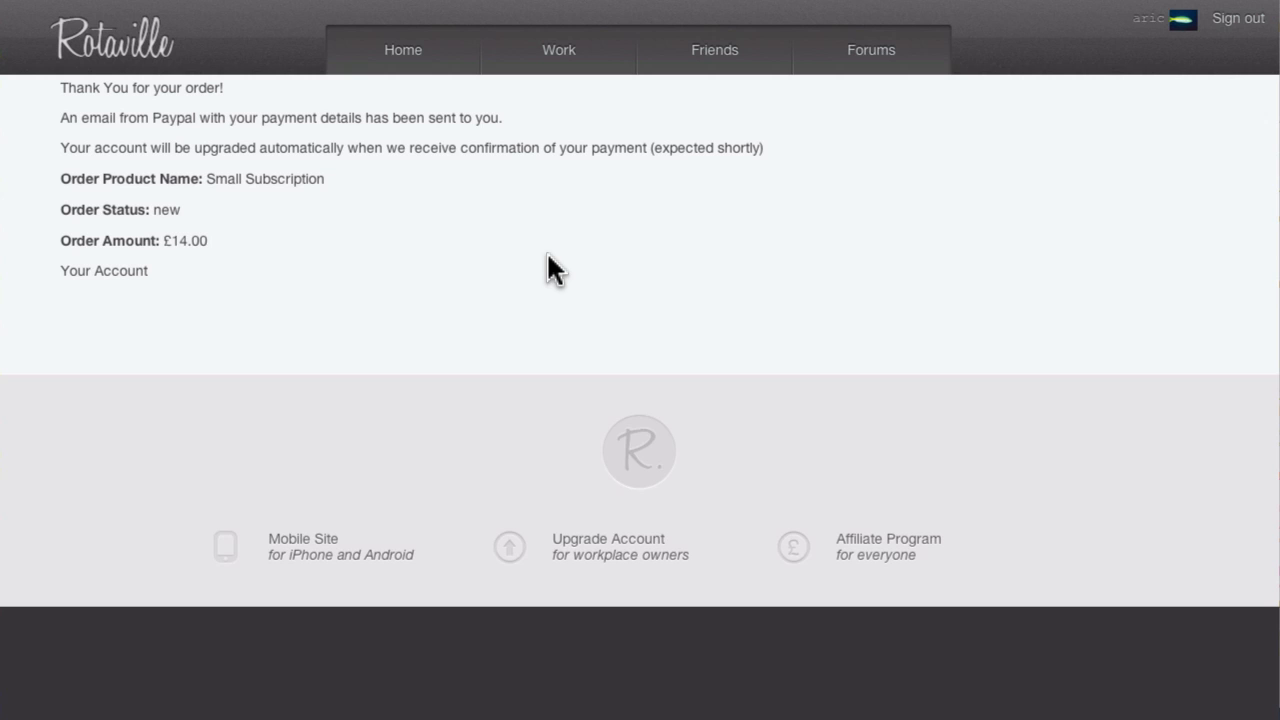
pyautogui.moveTo(532, 270)
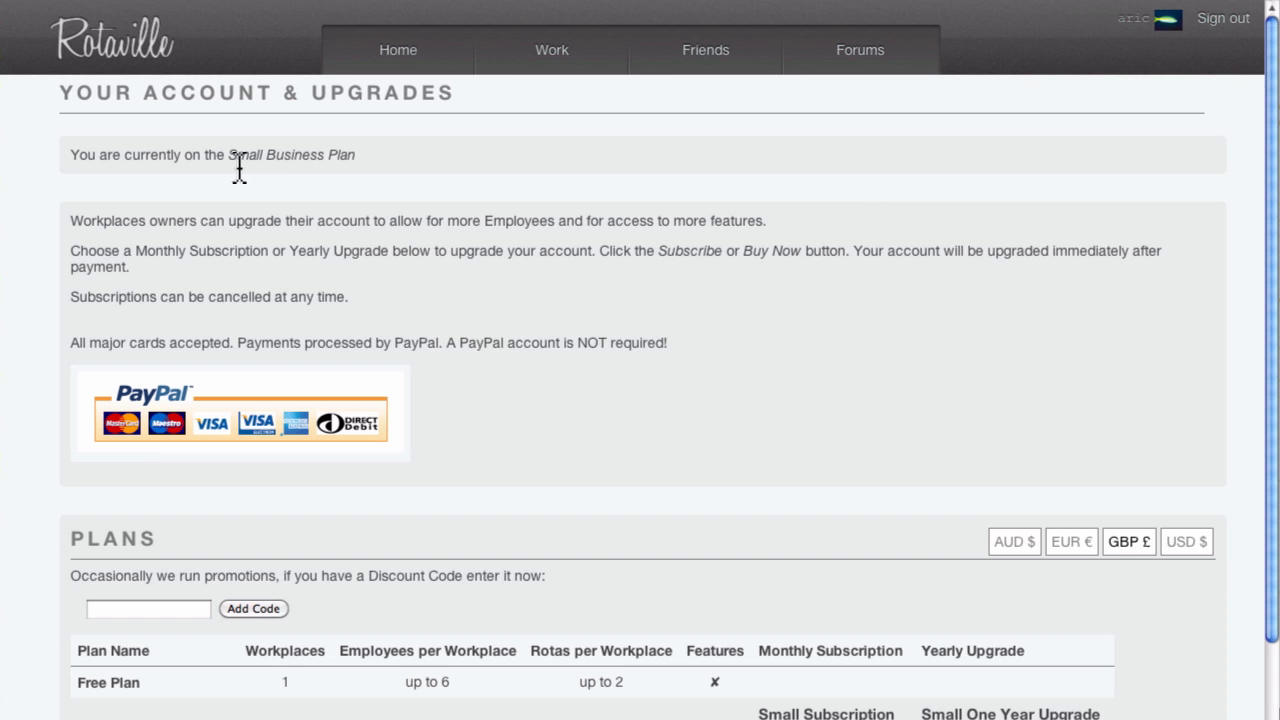
# Scroll the Your Account page to the plans table showing Small Business Plan as current
pyautogui.scroll(-3)
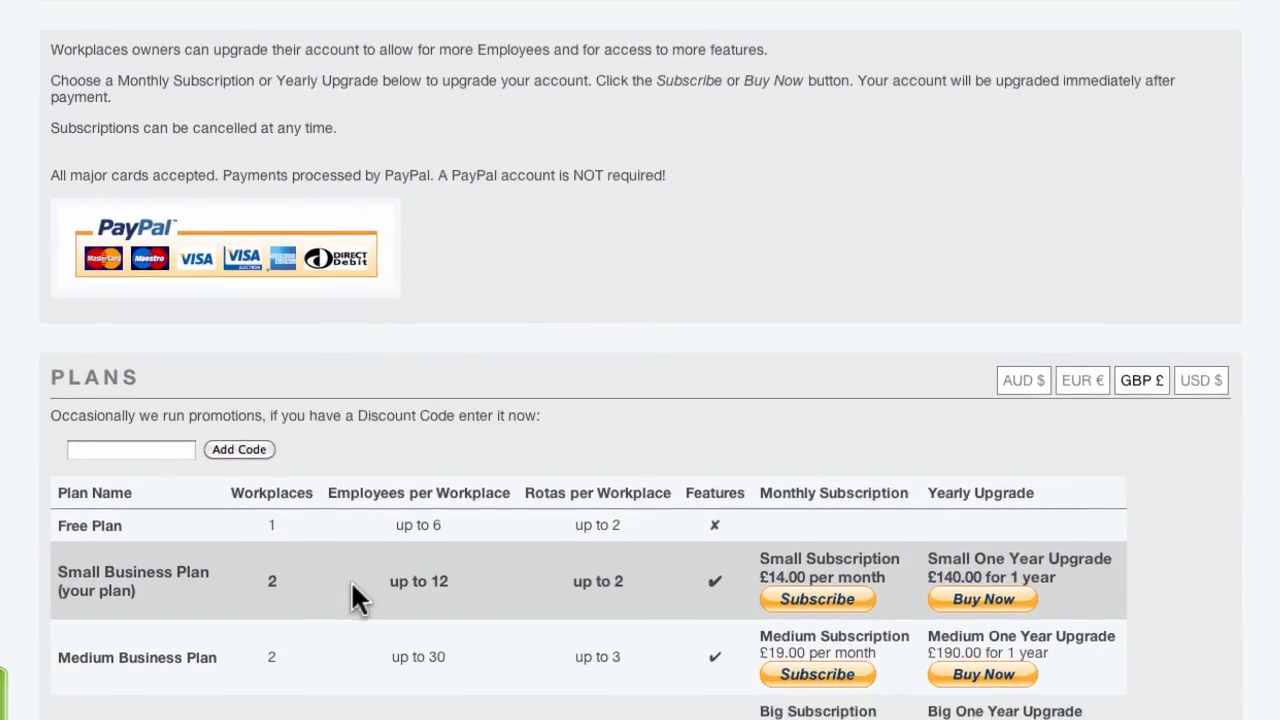